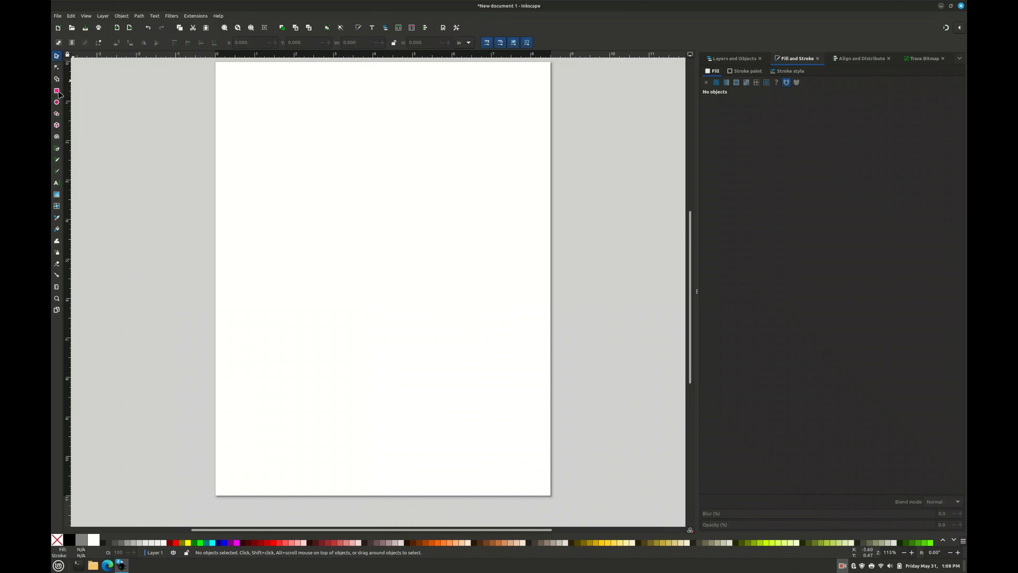
- Draw a rounded-corner rectangle outline in the upper part of the page for the tag
{"action": "left_click_drag", "start_coordinate": [271, 157], "coordinate": [479, 265]}
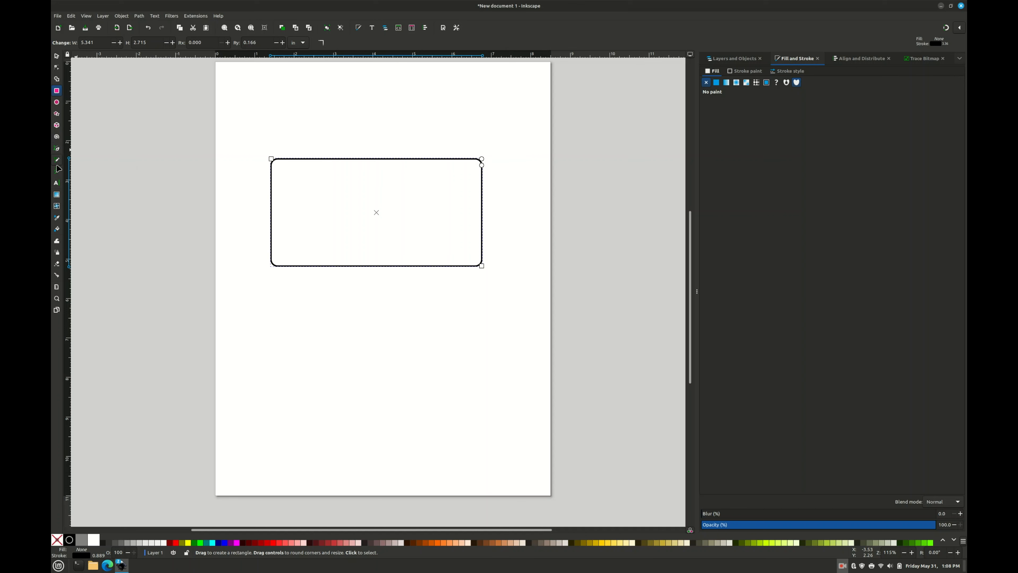
{"action": "left_click", "coordinate": [55, 183]}
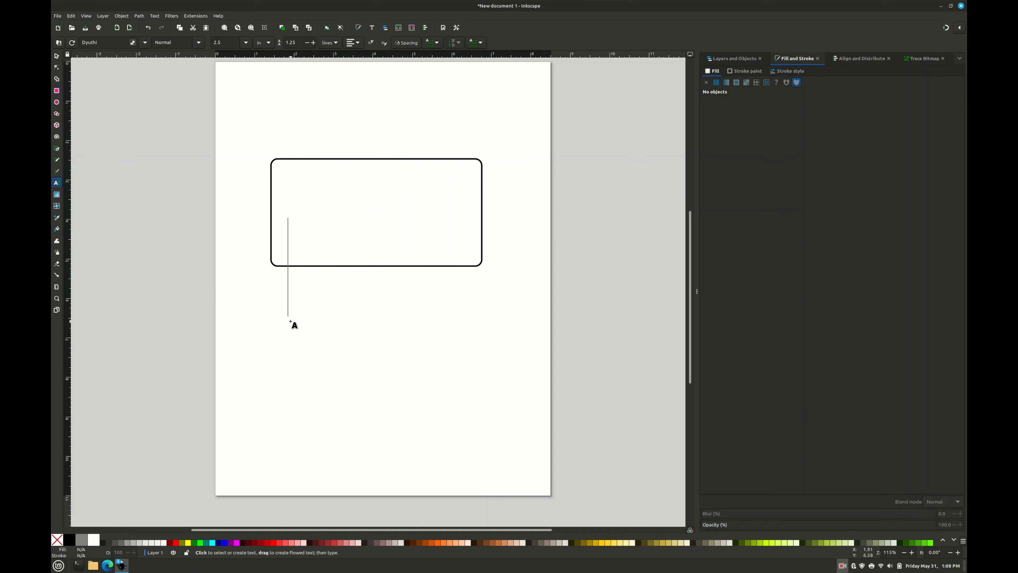
- Add the text 'Walk?' below the rectangle, then select the rectangle
{"action": "type", "text": "Walk"}
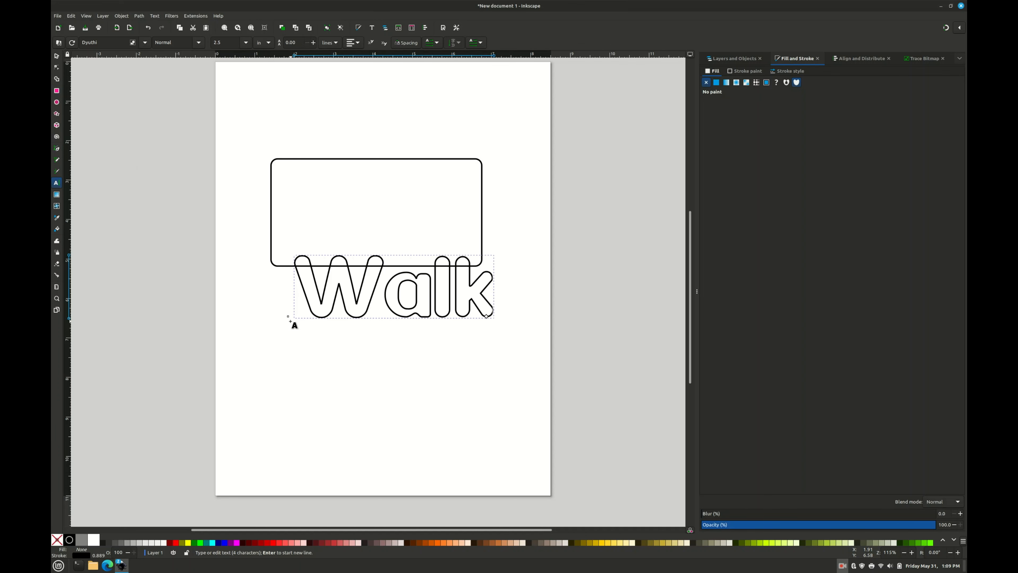
{"action": "type", "text": "?"}
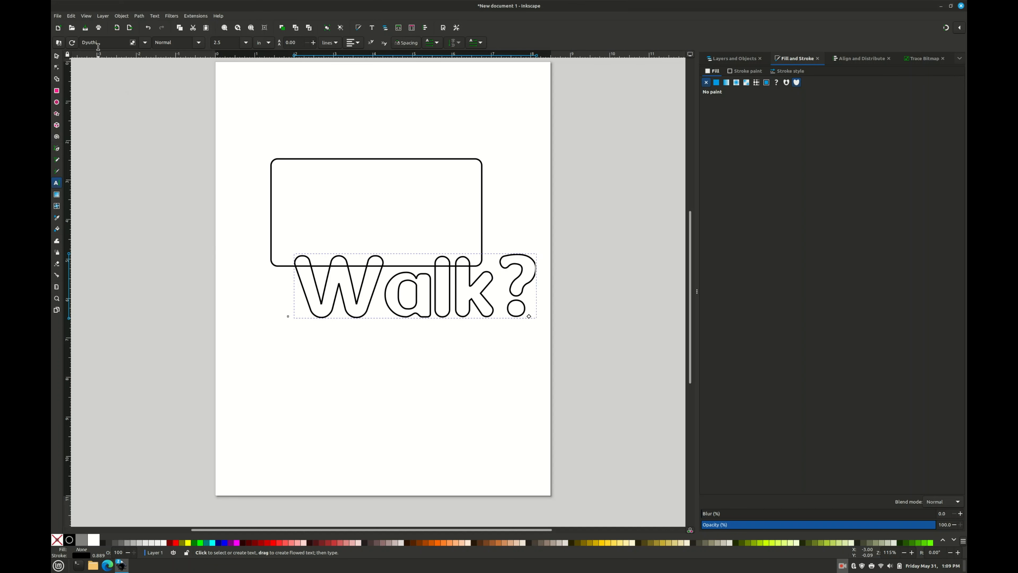
{"action": "mouse_move", "coordinate": [155, 198]}
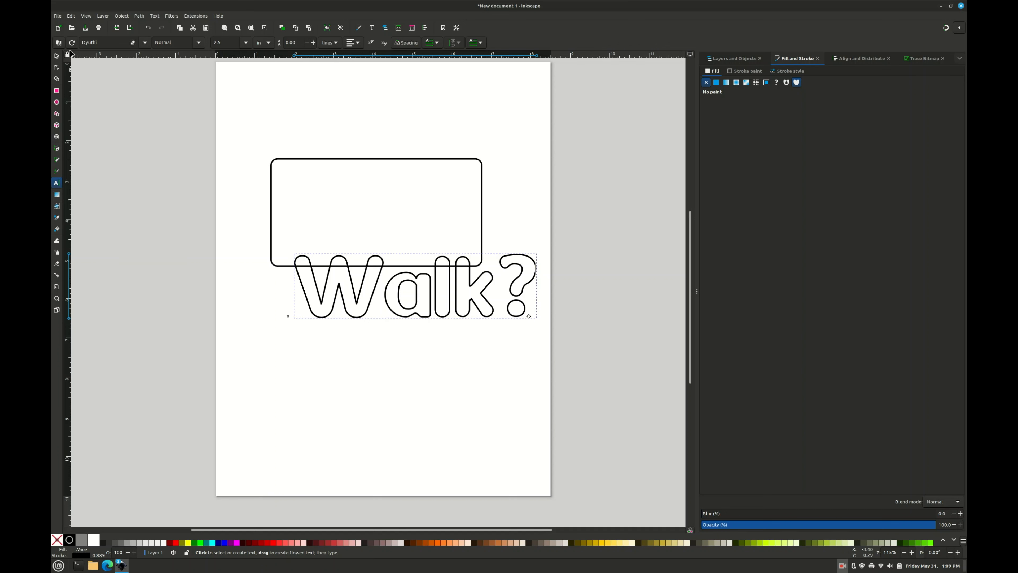
{"action": "left_click", "coordinate": [56, 55]}
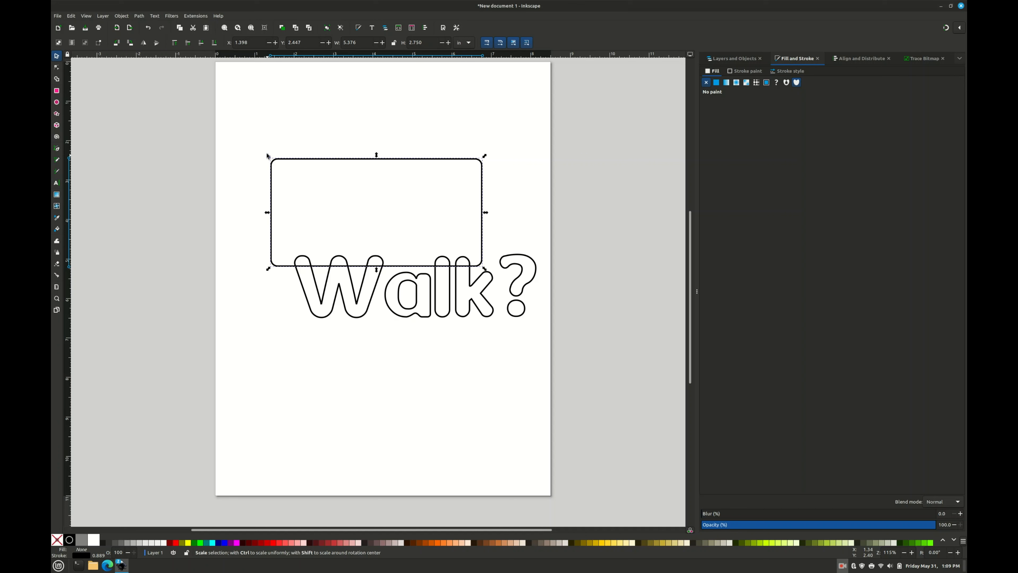
- Enlarge the rectangle up and left and move 'Walk?' inside it
{"action": "left_click_drag", "start_coordinate": [266, 159], "coordinate": [185, 110]}
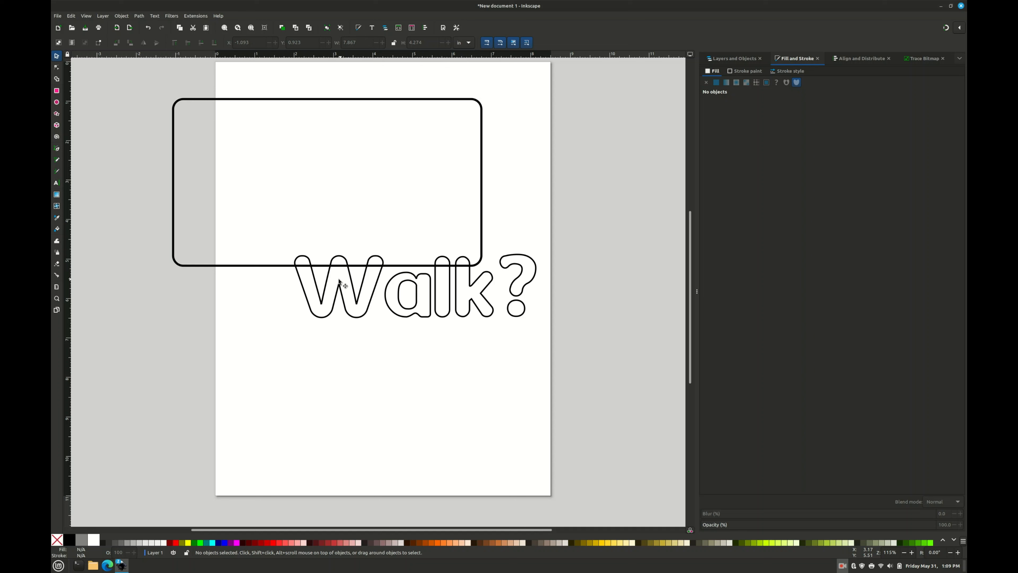
{"action": "left_click", "coordinate": [343, 286]}
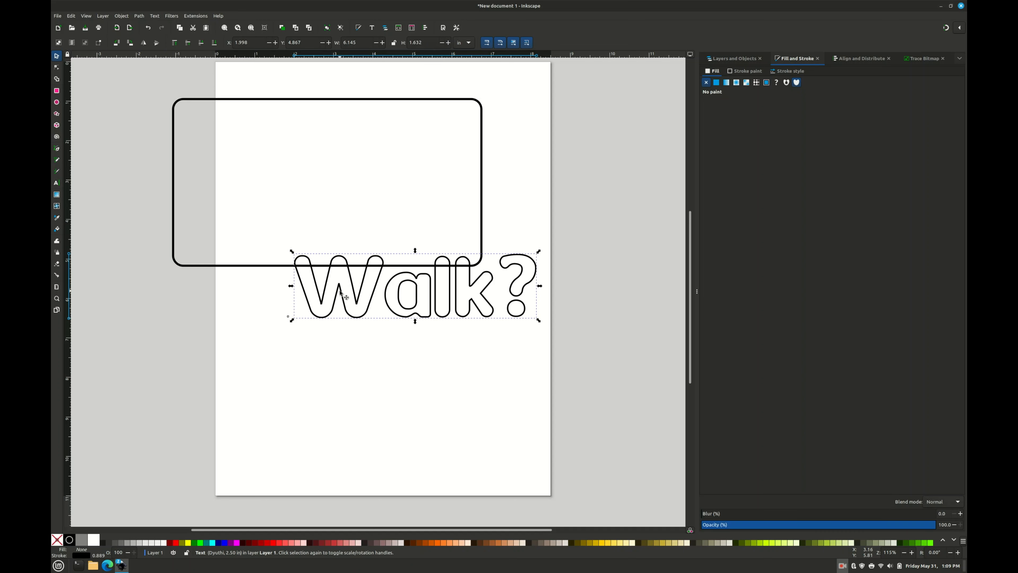
{"action": "left_click_drag", "start_coordinate": [415, 287], "coordinate": [354, 221]}
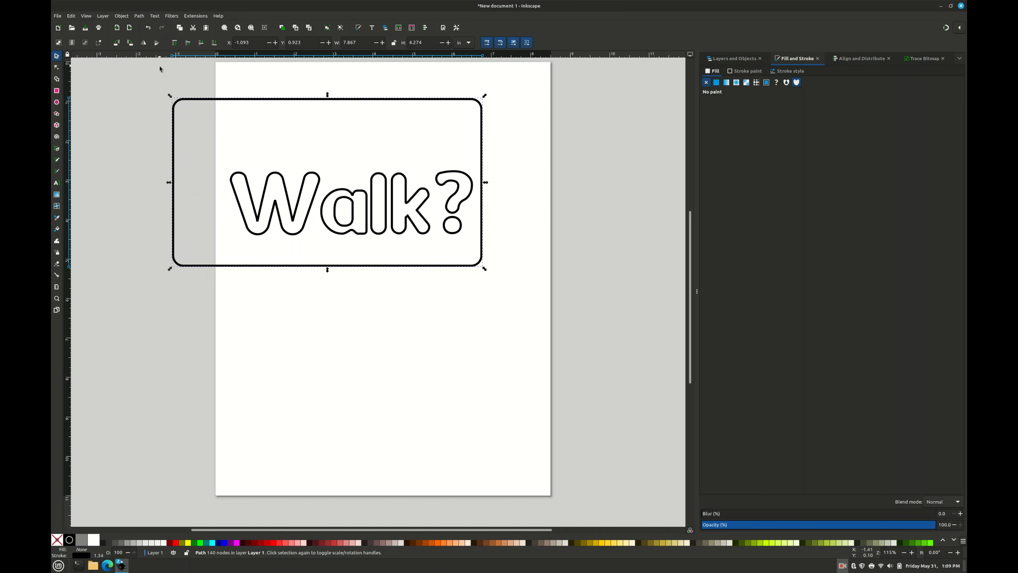
{"action": "mouse_move", "coordinate": [228, 109]}
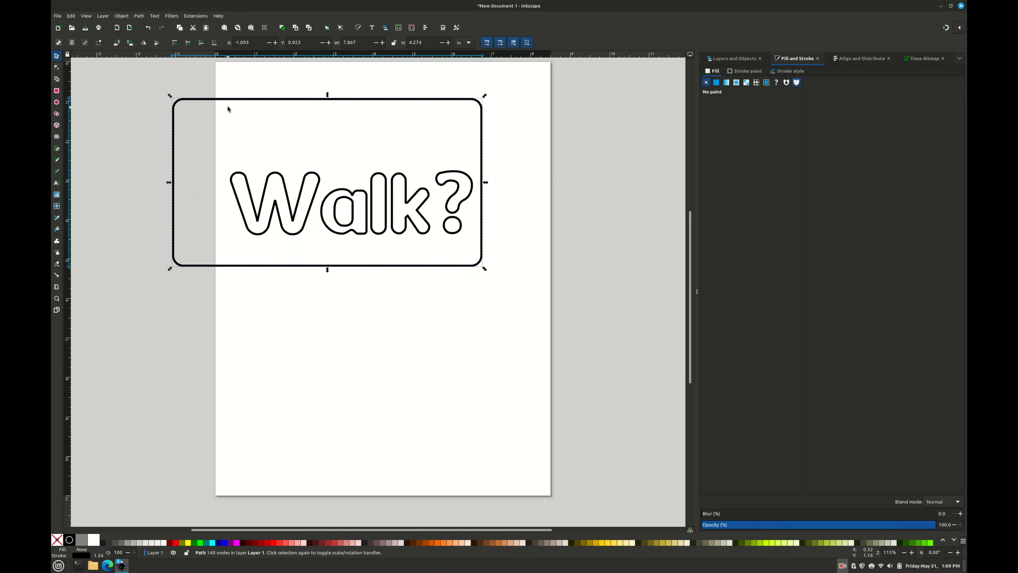
- Inspect the combined tag path's nodes and begin importing an image file
{"action": "left_click", "coordinate": [57, 67]}
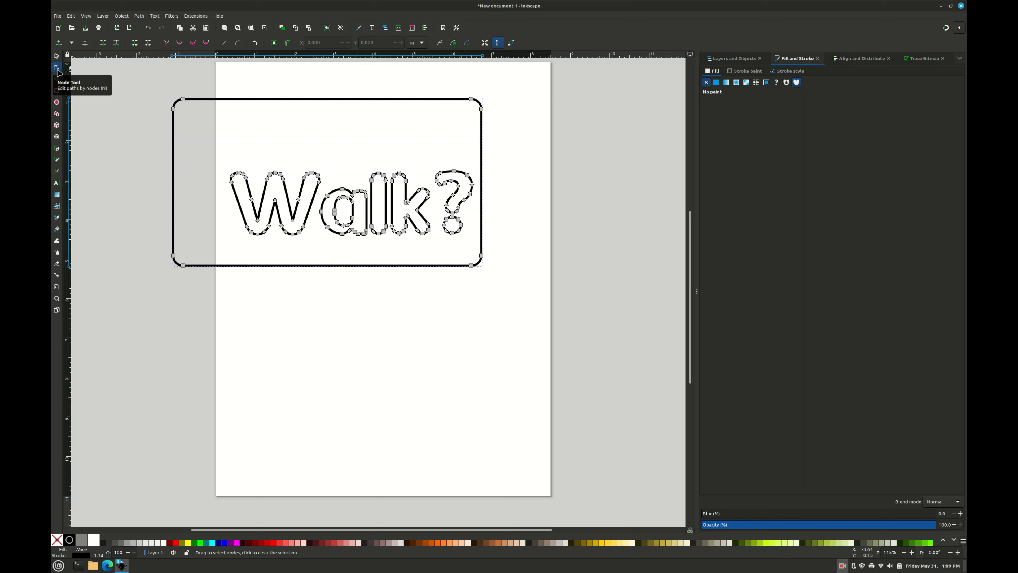
{"action": "left_click", "coordinate": [57, 55]}
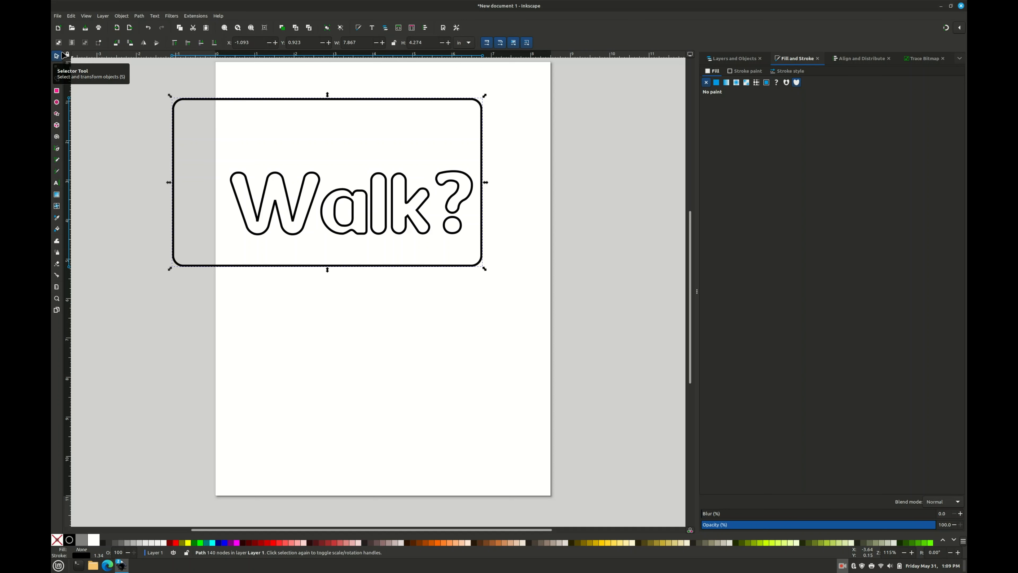
{"action": "left_click", "coordinate": [58, 15]}
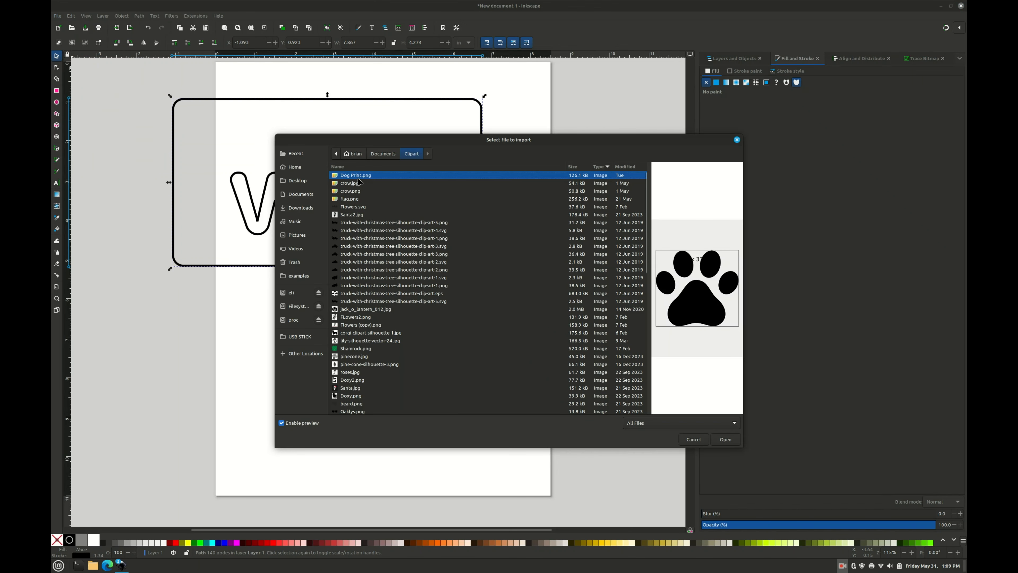
{"action": "mouse_move", "coordinate": [697, 343]}
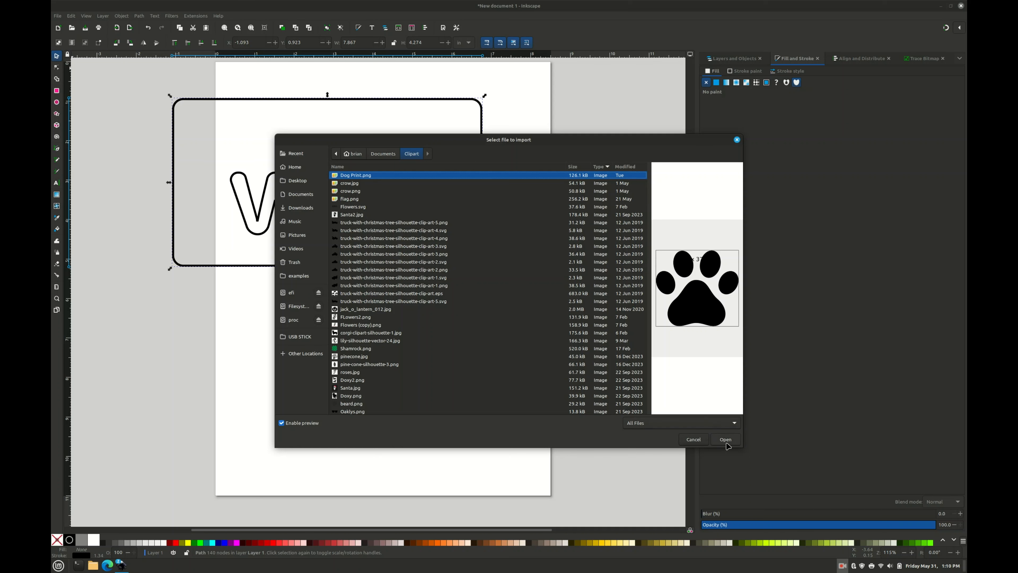
- Choose Dog Print.png from the Clipart folder for import
{"action": "left_click", "coordinate": [724, 439]}
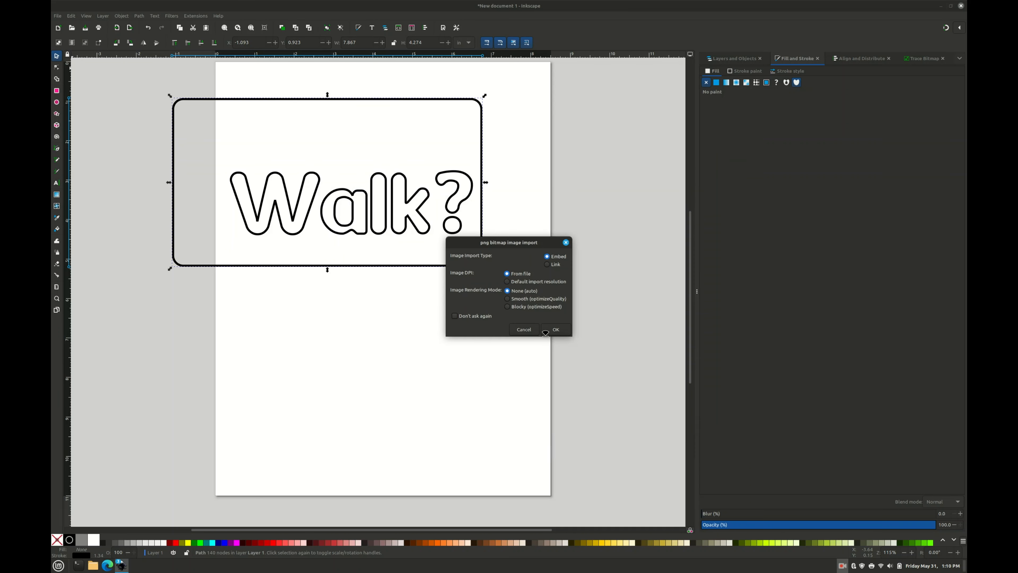
- Embed the paw image, shrink it to about 2 in tall and place it in the tag's top-left corner
{"action": "left_click", "coordinate": [555, 329]}
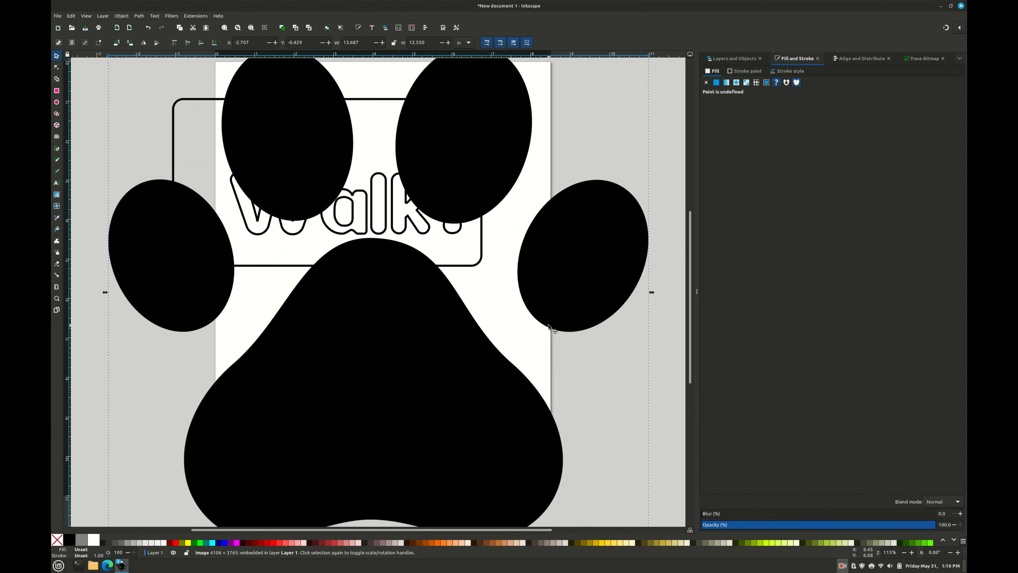
{"action": "mouse_move", "coordinate": [547, 238]}
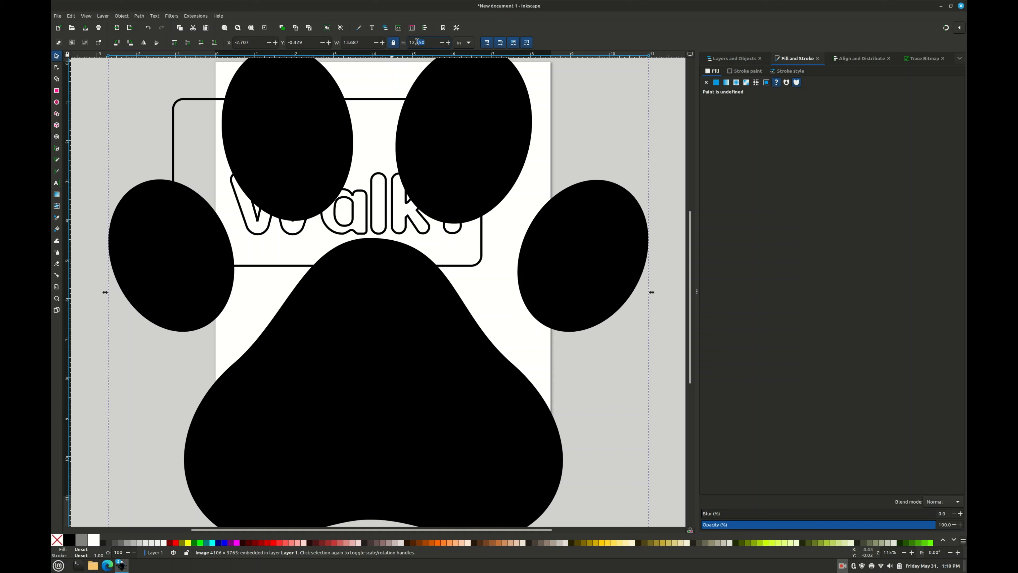
{"action": "left_click", "coordinate": [421, 42]}
{"action": "type", "text": "2.000"}
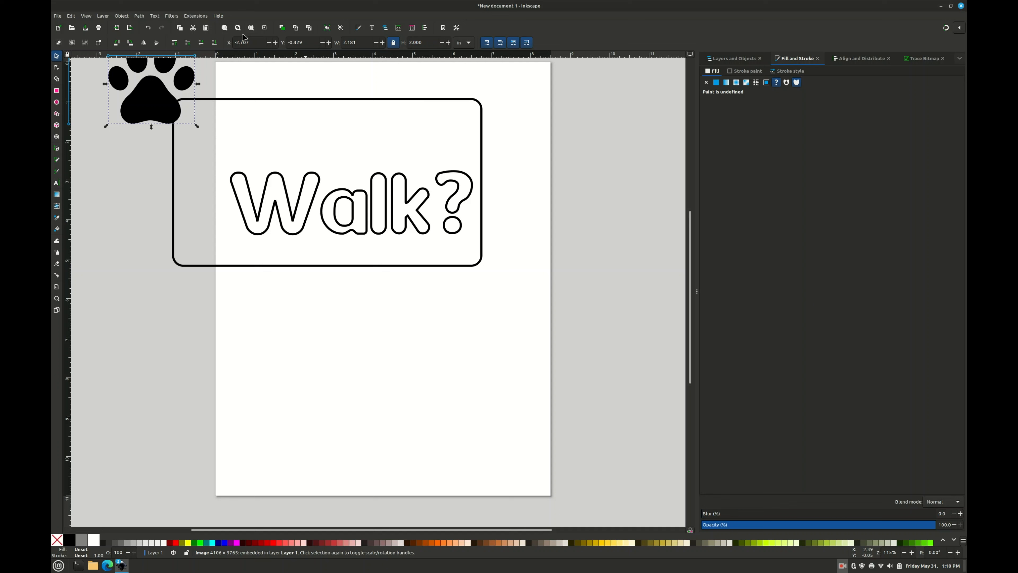
{"action": "left_click_drag", "start_coordinate": [150, 98], "coordinate": [196, 136]}
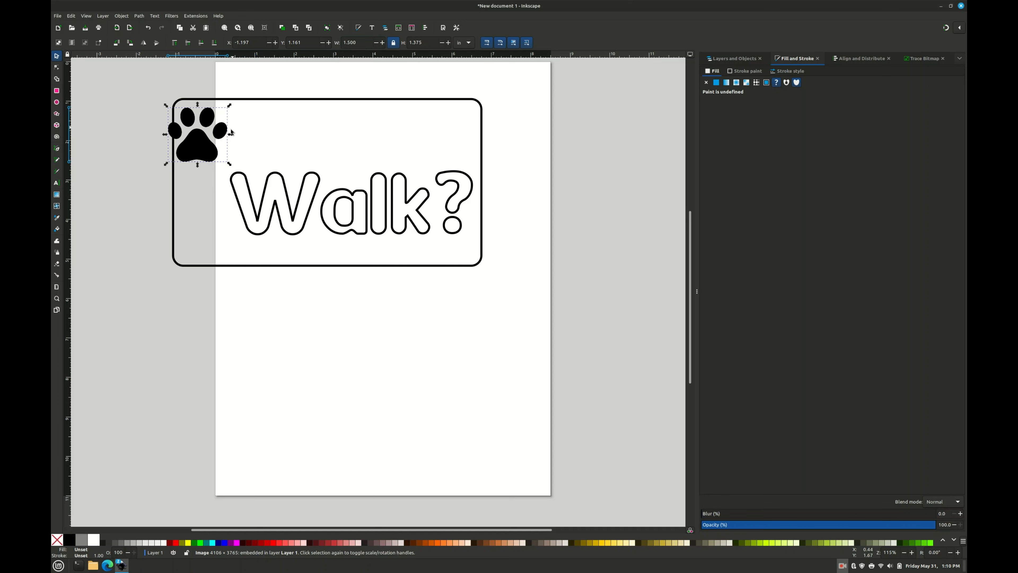
{"action": "left_click_drag", "start_coordinate": [197, 133], "coordinate": [213, 136]}
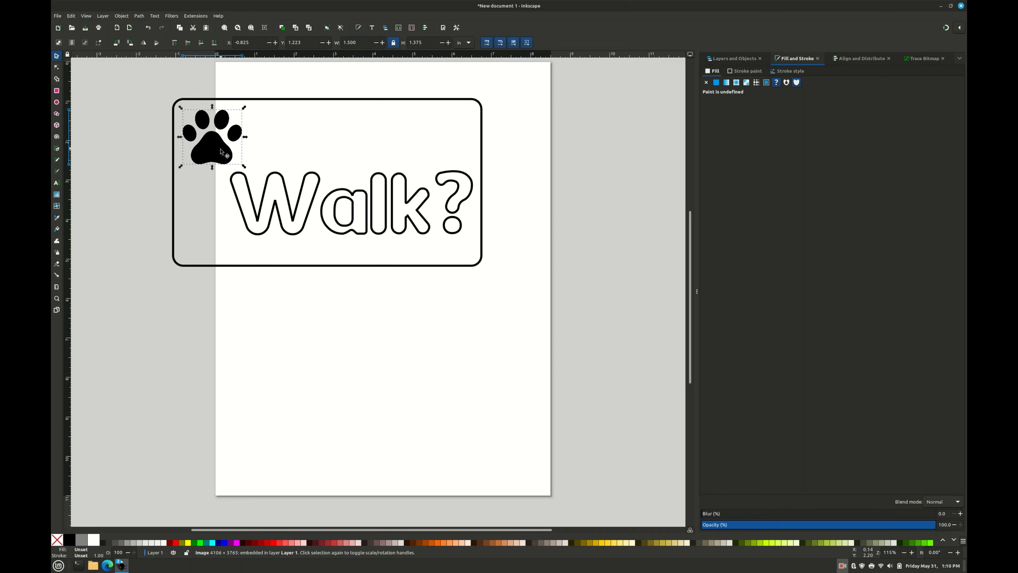
- Tilt the paw print at an angle inside the corner of the tag
{"action": "left_click", "coordinate": [212, 136]}
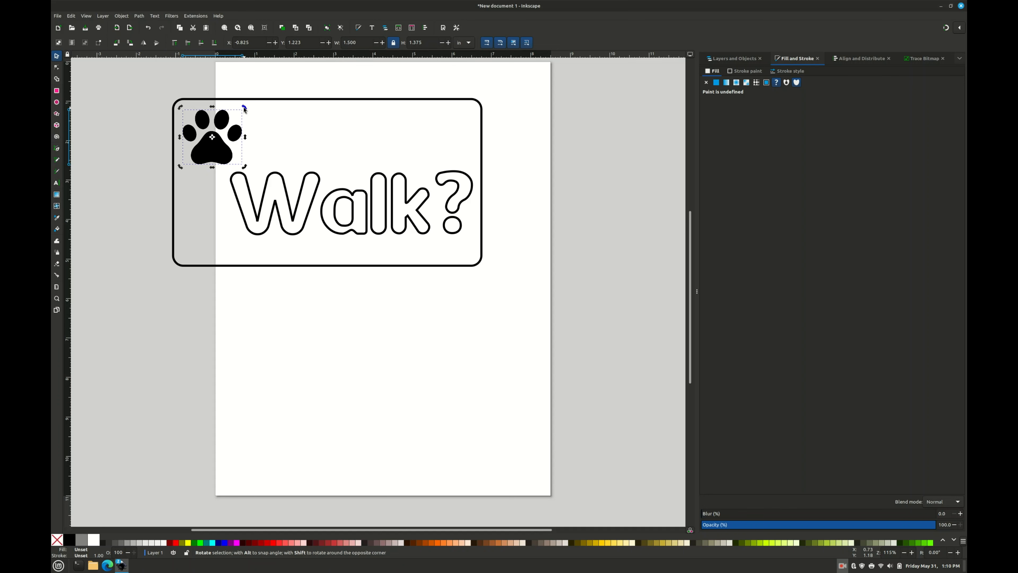
{"action": "left_click_drag", "start_coordinate": [243, 108], "coordinate": [223, 103]}
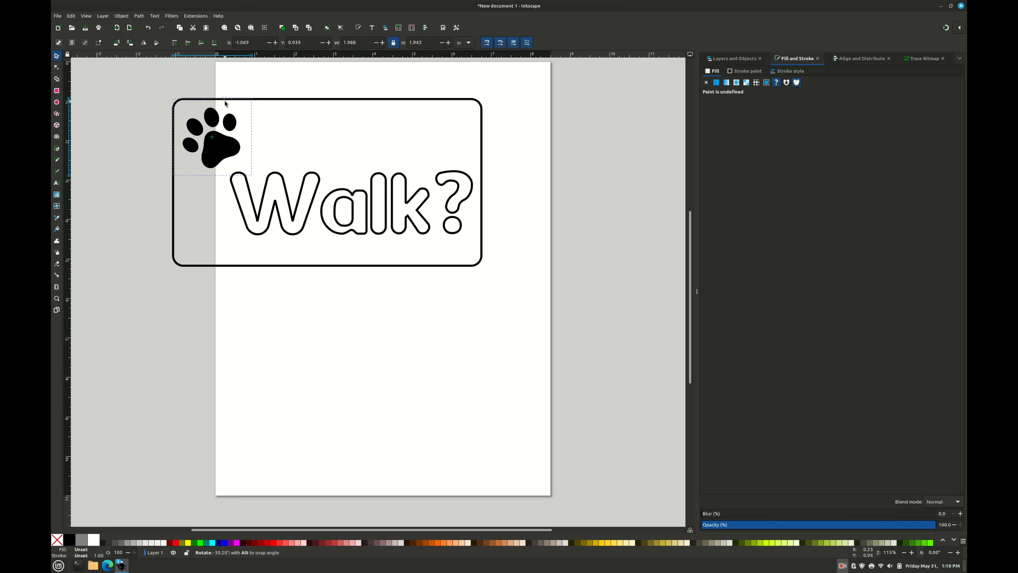
{"action": "left_click", "coordinate": [211, 136]}
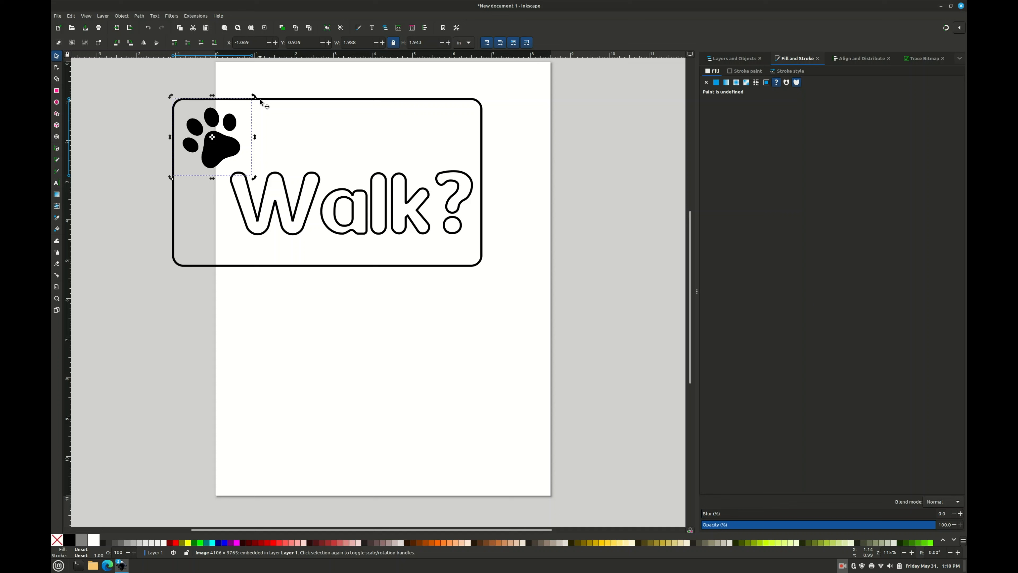
{"action": "left_click", "coordinate": [138, 16]}
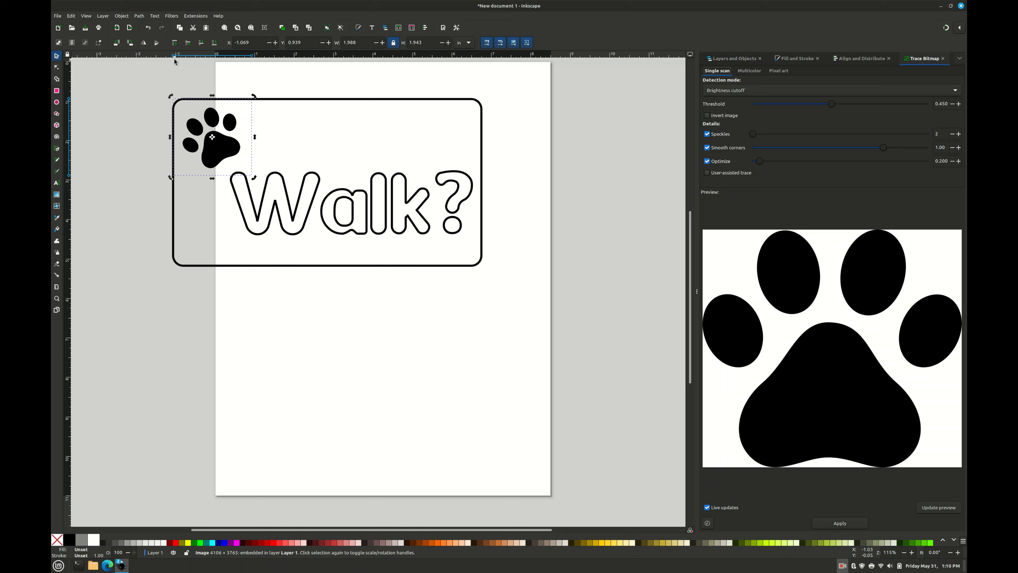
- Trace the paw image into a vector path and position it in the sign's top-left corner
{"action": "left_click_drag", "start_coordinate": [214, 140], "coordinate": [210, 138]}
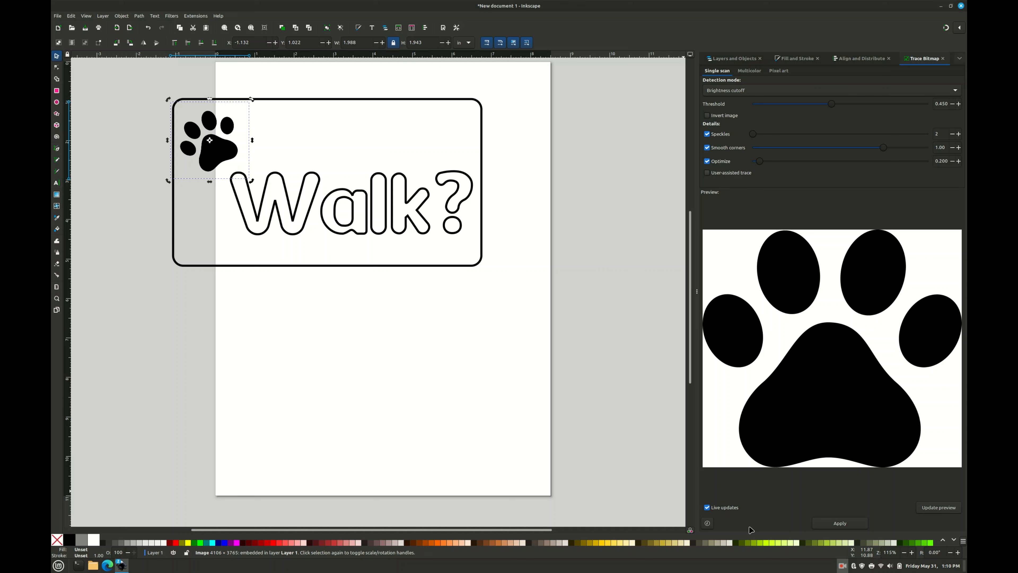
{"action": "left_click", "coordinate": [839, 522]}
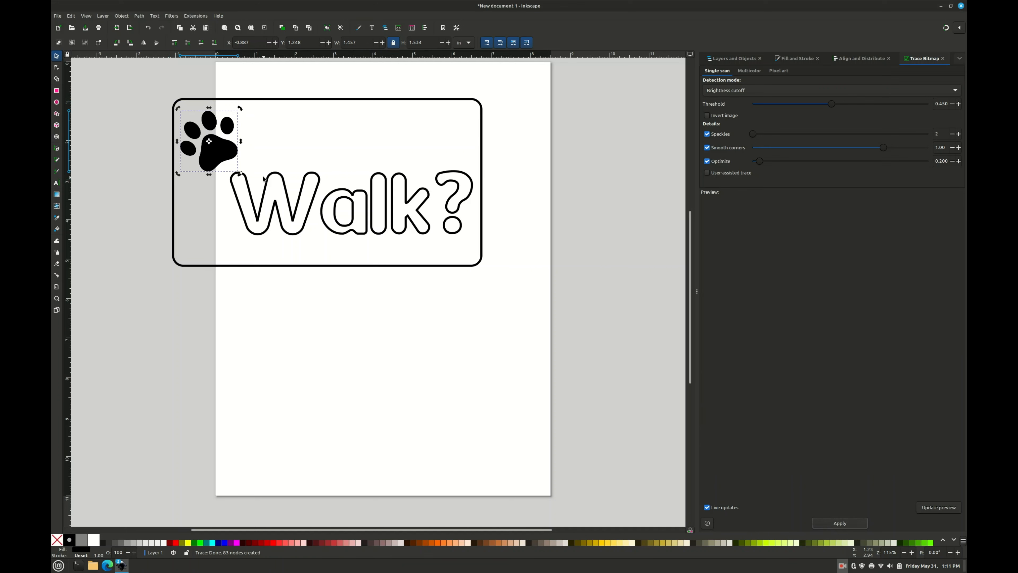
{"action": "left_click_drag", "start_coordinate": [208, 139], "coordinate": [248, 133]}
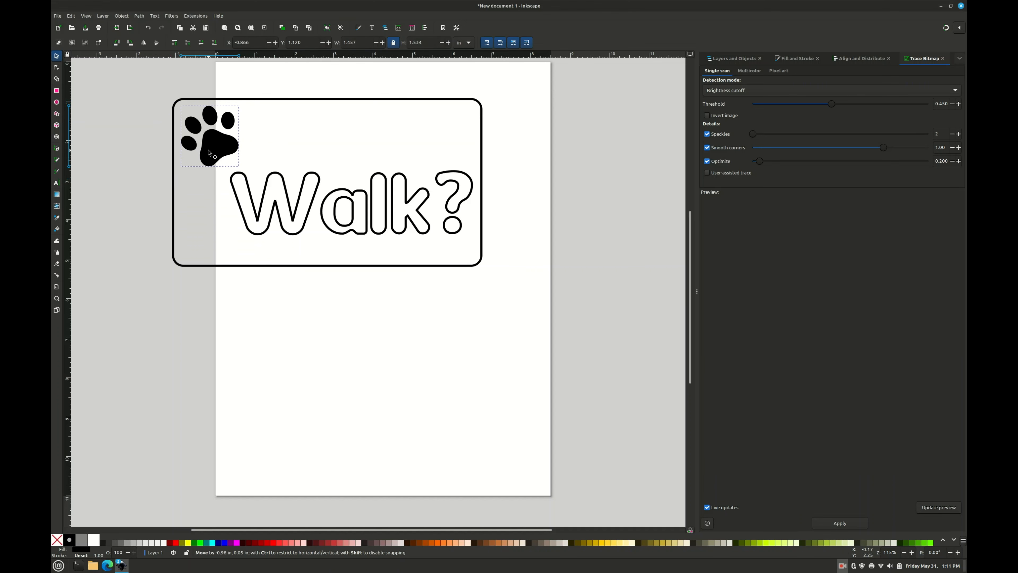
{"action": "left_click", "coordinate": [209, 134]}
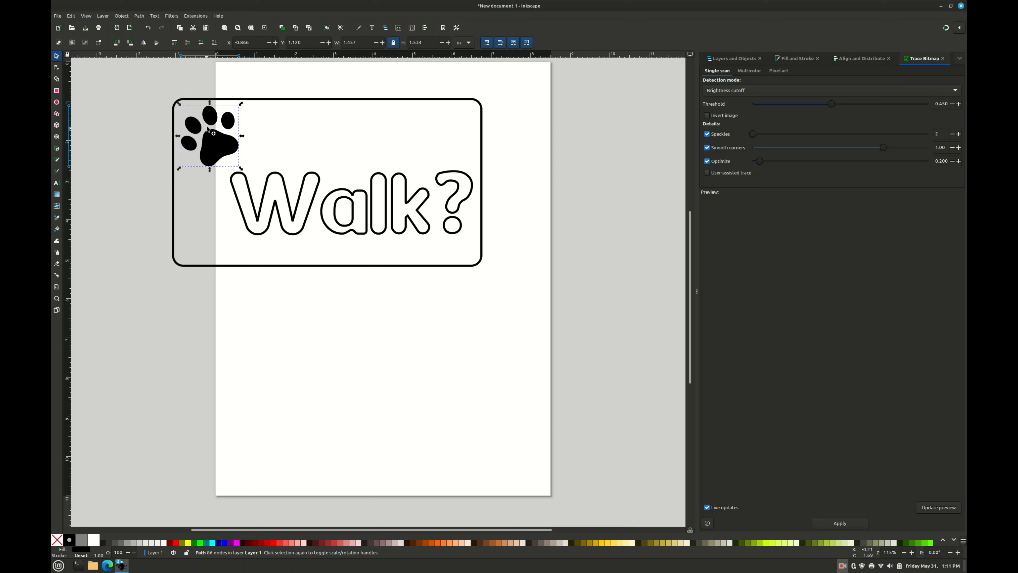
{"action": "mouse_move", "coordinate": [253, 105]}
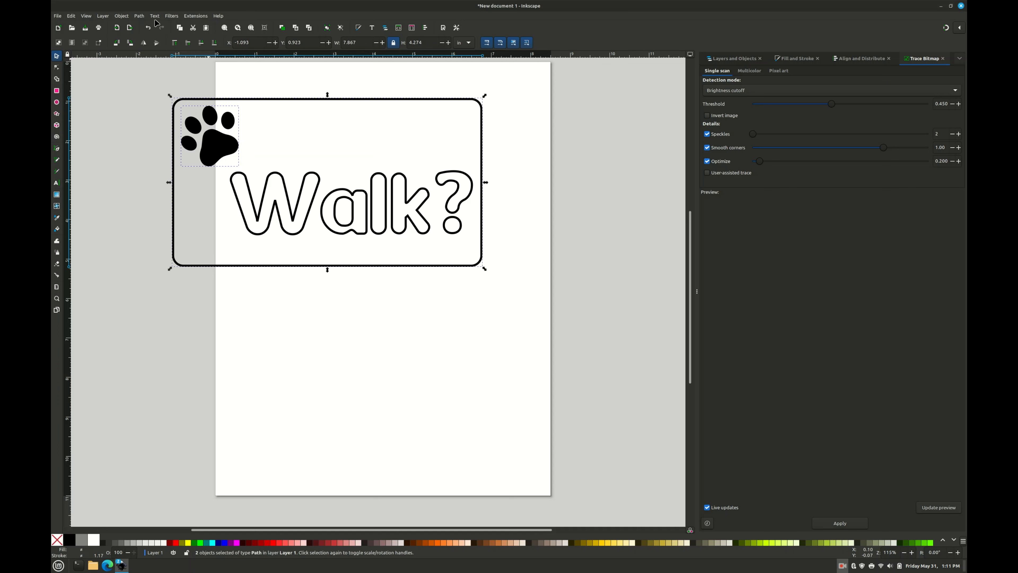
- Cut the paw shape out of the sign with Path > Difference and start a rectangle left of the sign
{"action": "left_click", "coordinate": [139, 16]}
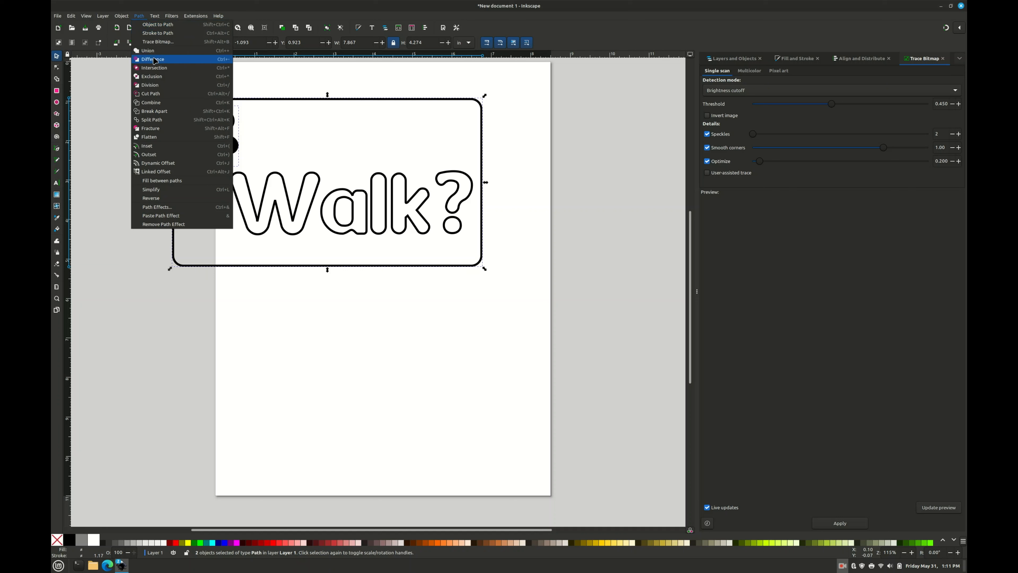
{"action": "left_click", "coordinate": [151, 58]}
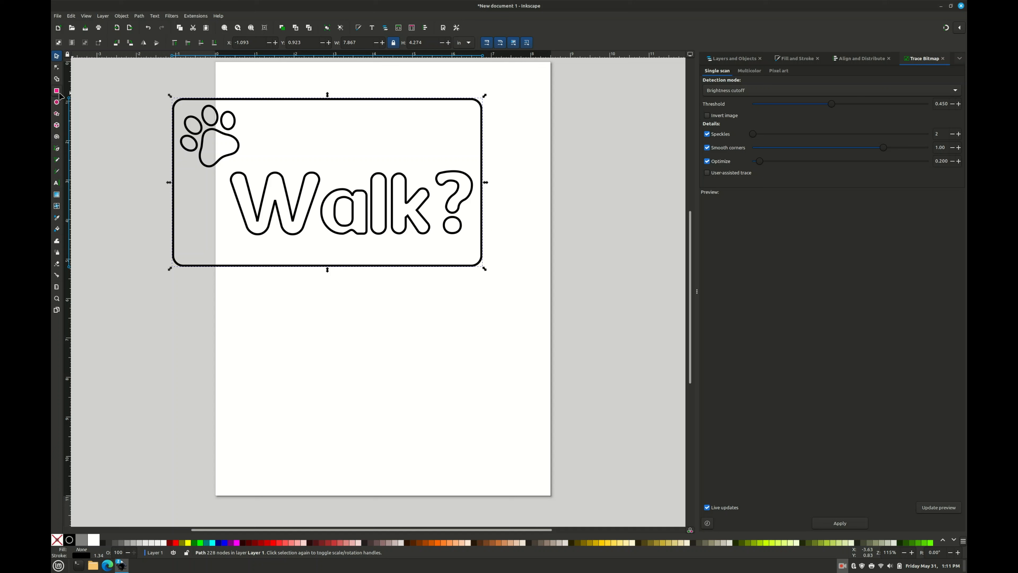
{"action": "left_click", "coordinate": [57, 90]}
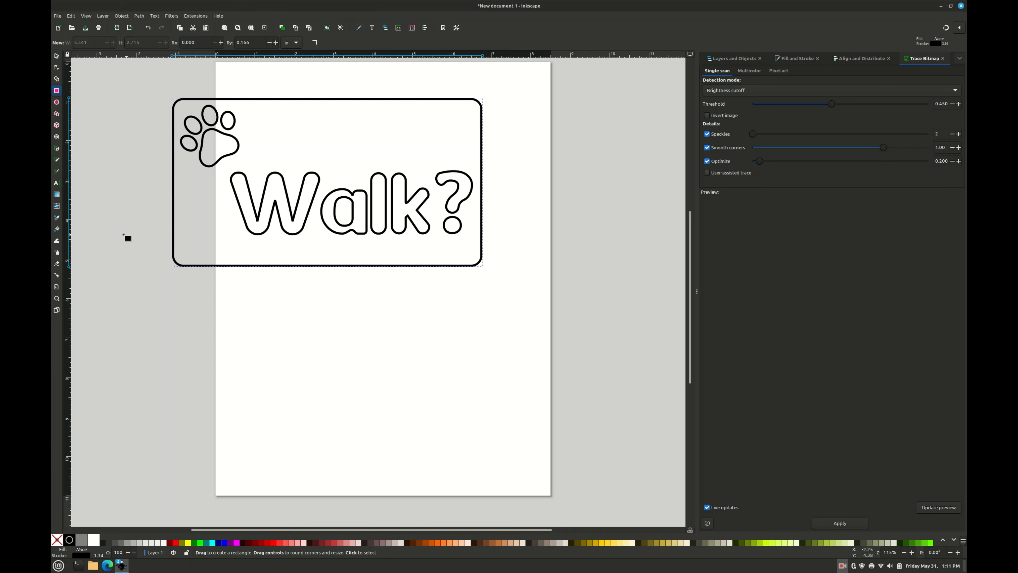
{"action": "left_click_drag", "start_coordinate": [127, 237], "coordinate": [129, 420]}
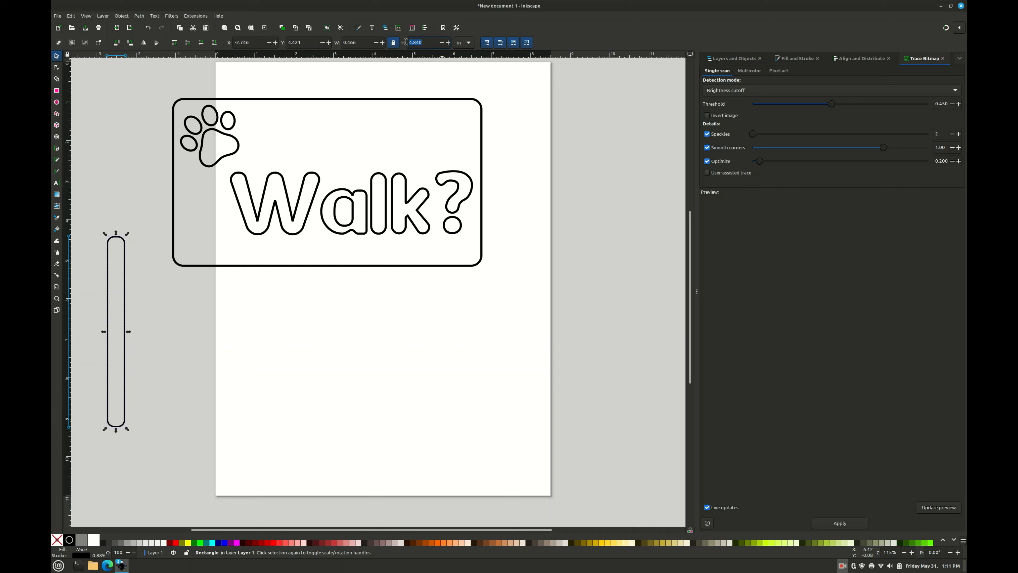
- Size the stake rectangle to 4 in tall and 0.375 in wide
{"action": "type", "text": "4"}
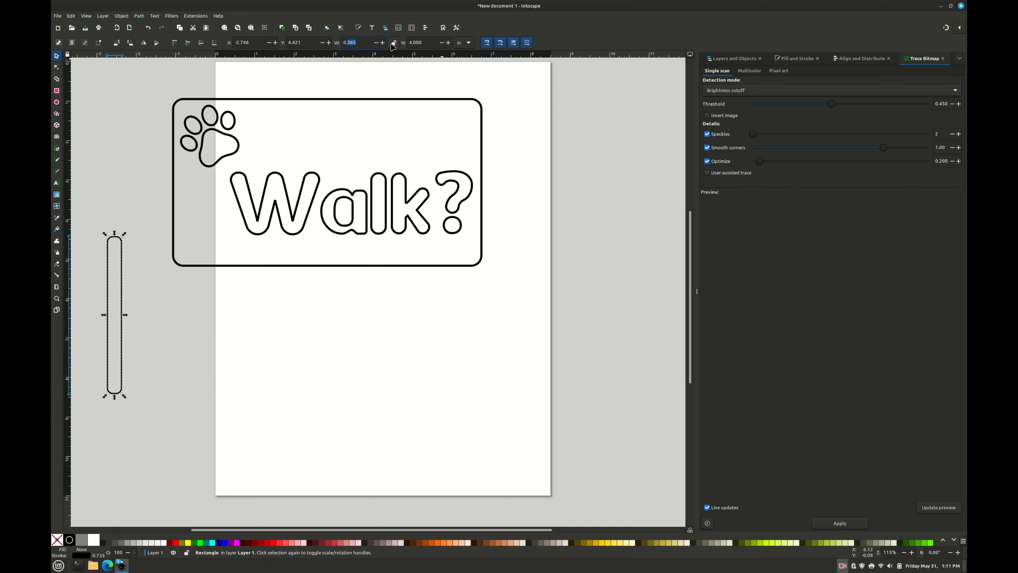
{"action": "type", "text": "0.3"}
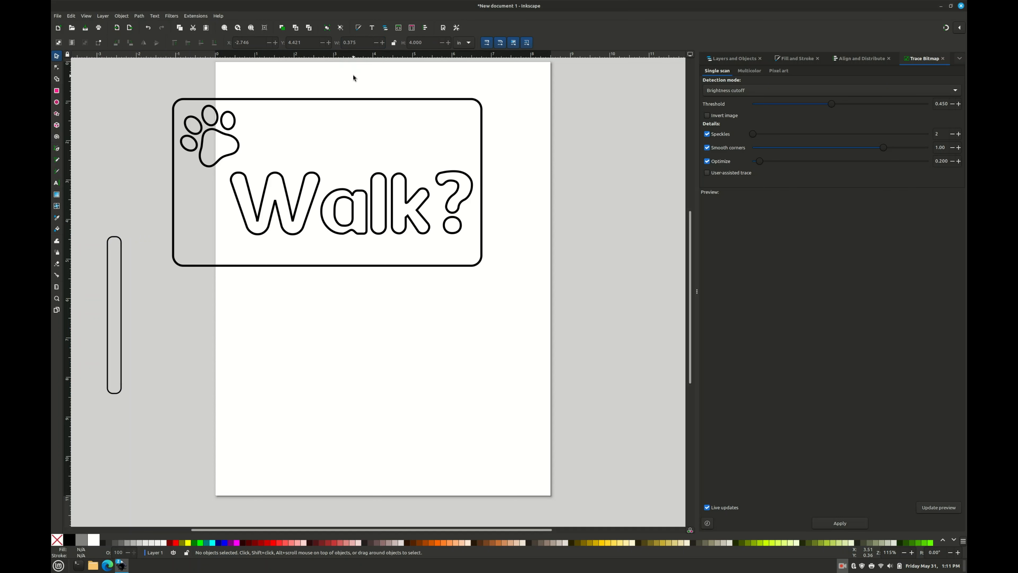
{"action": "mouse_move", "coordinate": [123, 268]}
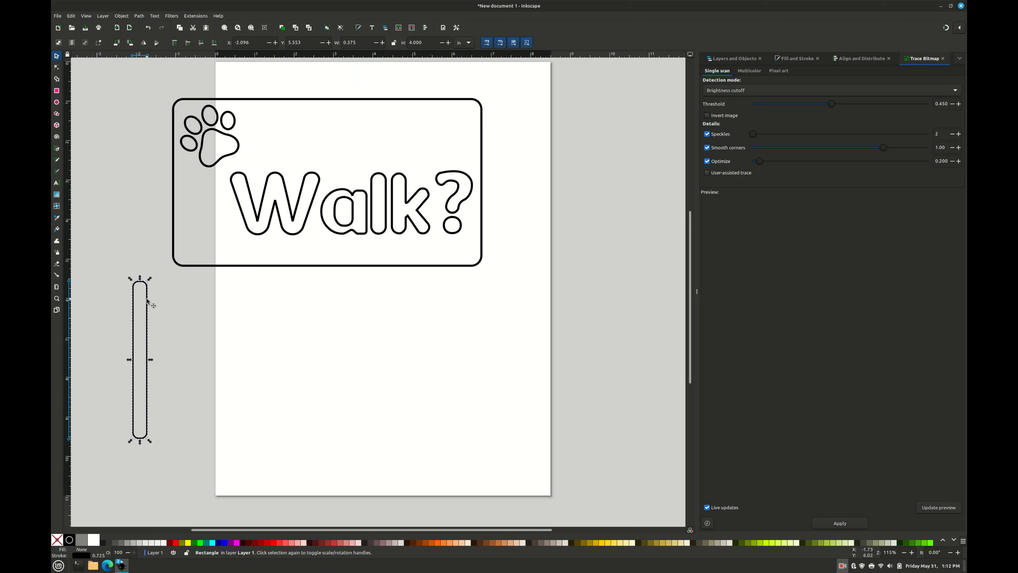
- Place a duplicate stake beneath the sign's middle and shift the left stake slightly
{"action": "left_click_drag", "start_coordinate": [139, 361], "coordinate": [319, 363]}
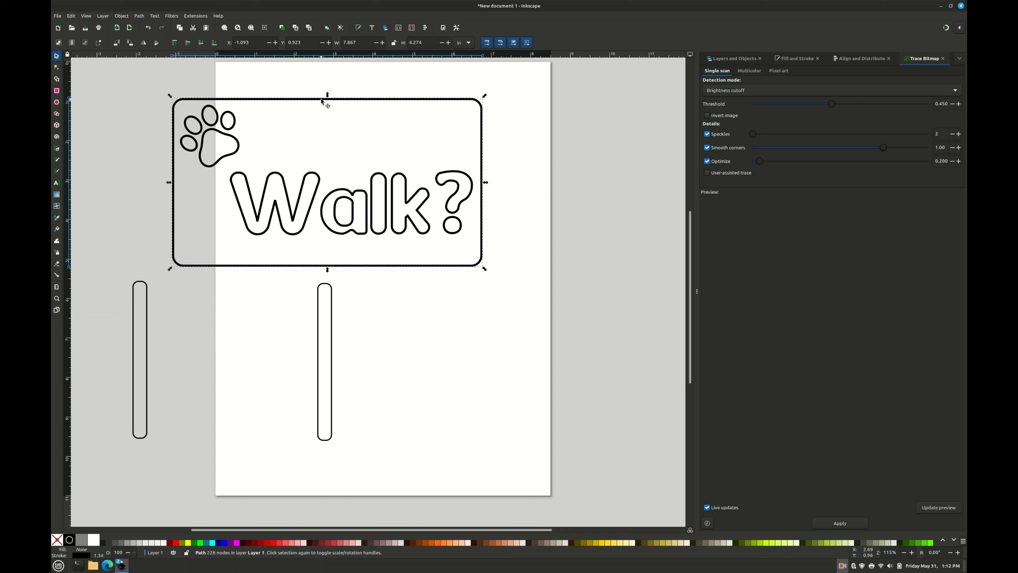
{"action": "mouse_move", "coordinate": [160, 306]}
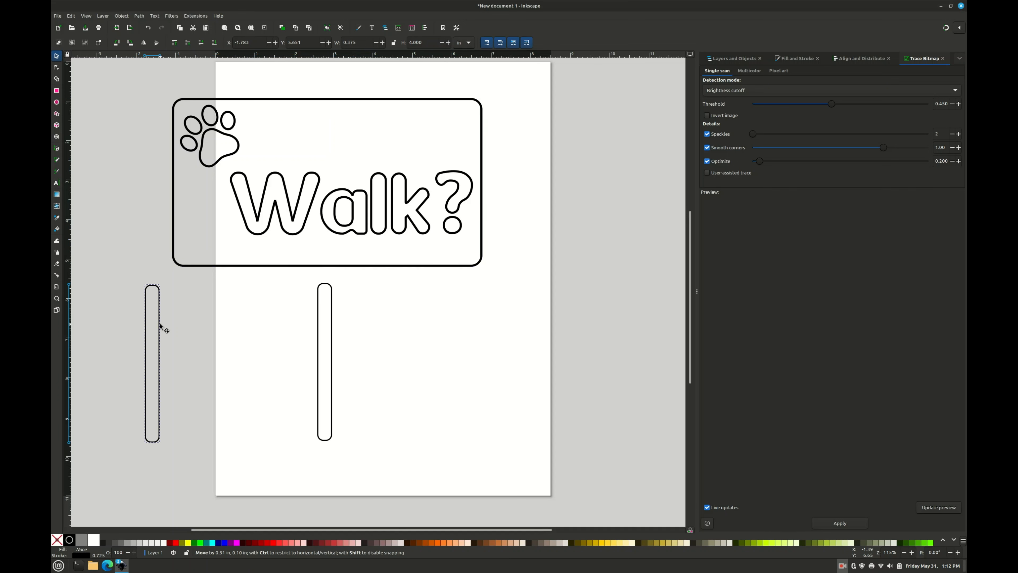
{"action": "left_click_drag", "start_coordinate": [161, 327], "coordinate": [155, 326]}
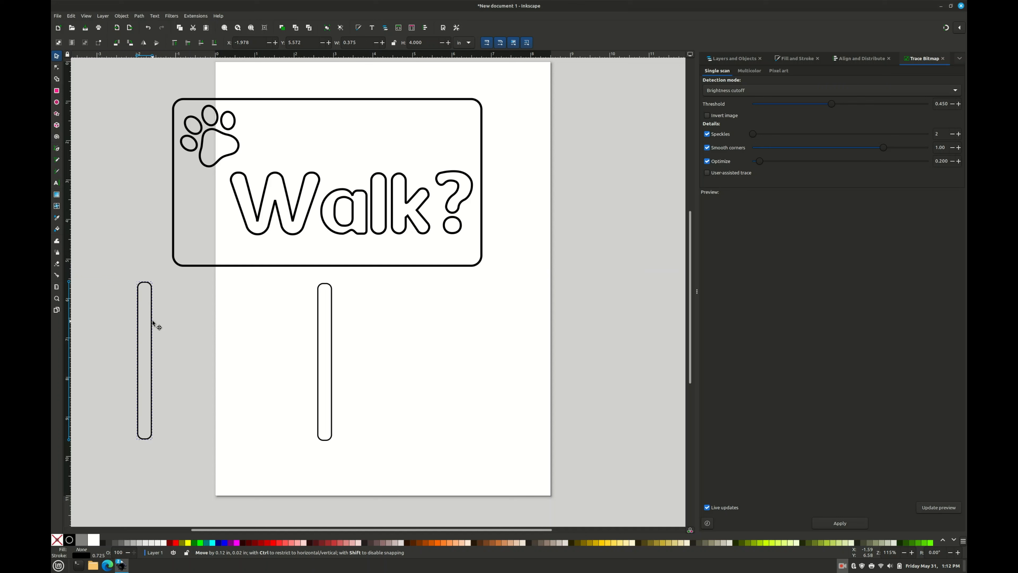
{"action": "left_click", "coordinate": [145, 360]}
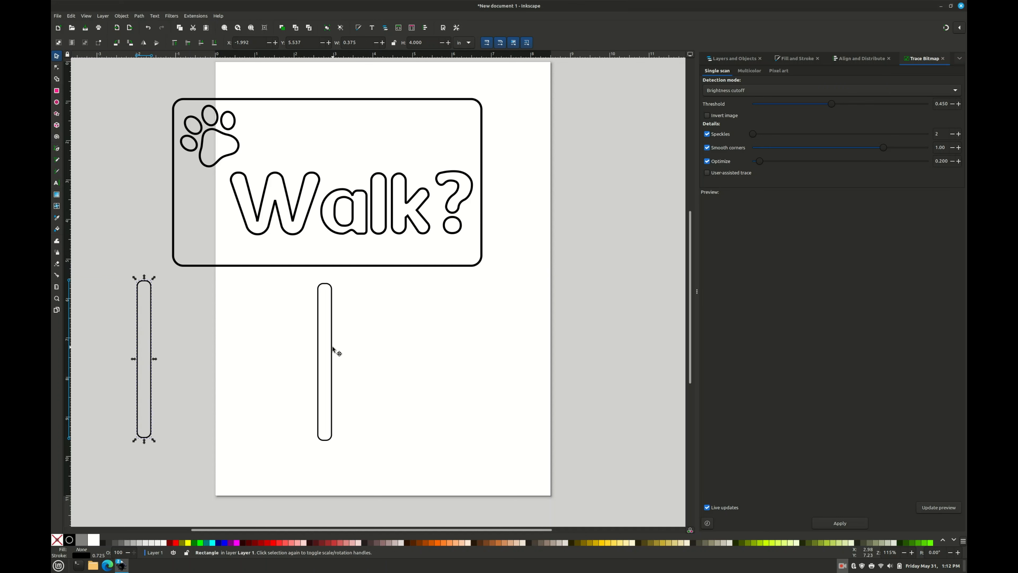
- Fine-tune the positions of the middle and left stakes below the sign
{"action": "left_click_drag", "start_coordinate": [325, 357], "coordinate": [333, 361]}
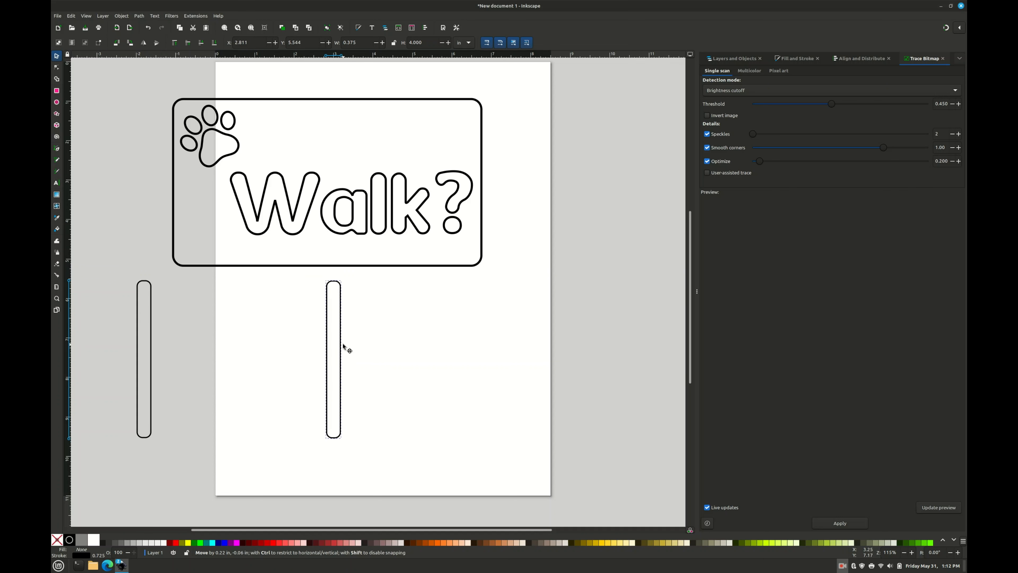
{"action": "left_click_drag", "start_coordinate": [332, 356], "coordinate": [333, 360]}
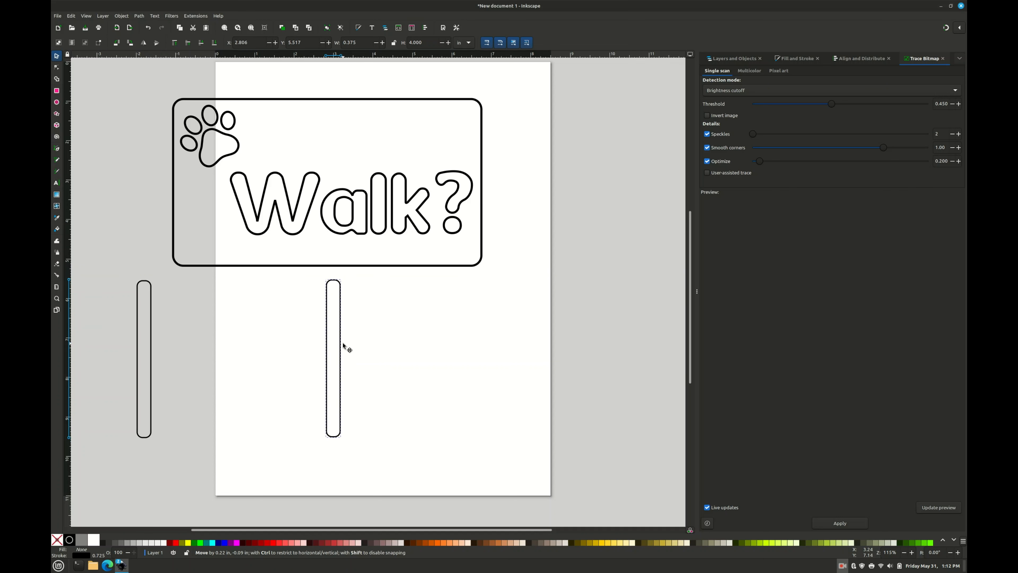
{"action": "left_click", "coordinate": [334, 357]}
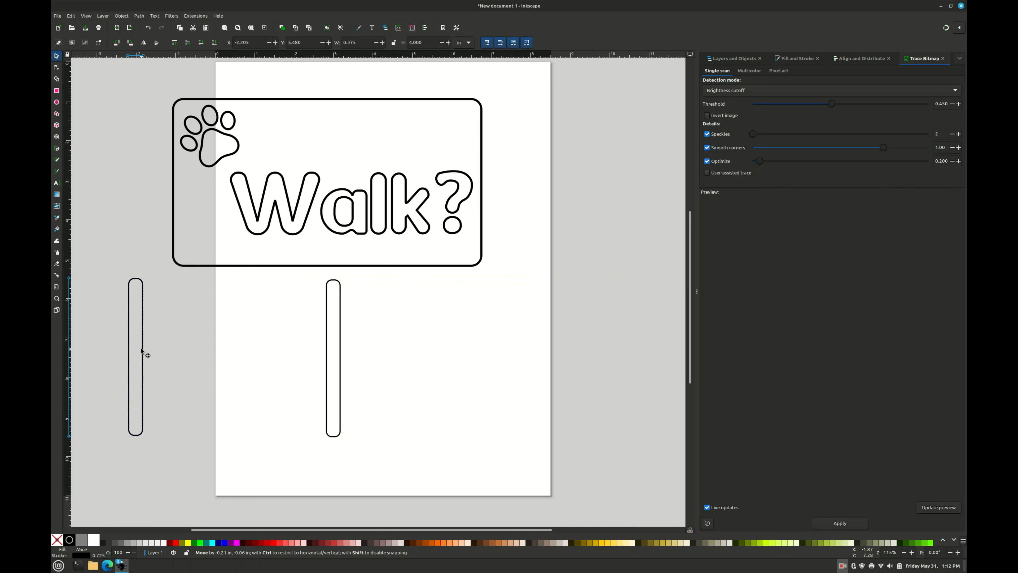
{"action": "left_click", "coordinate": [136, 355]}
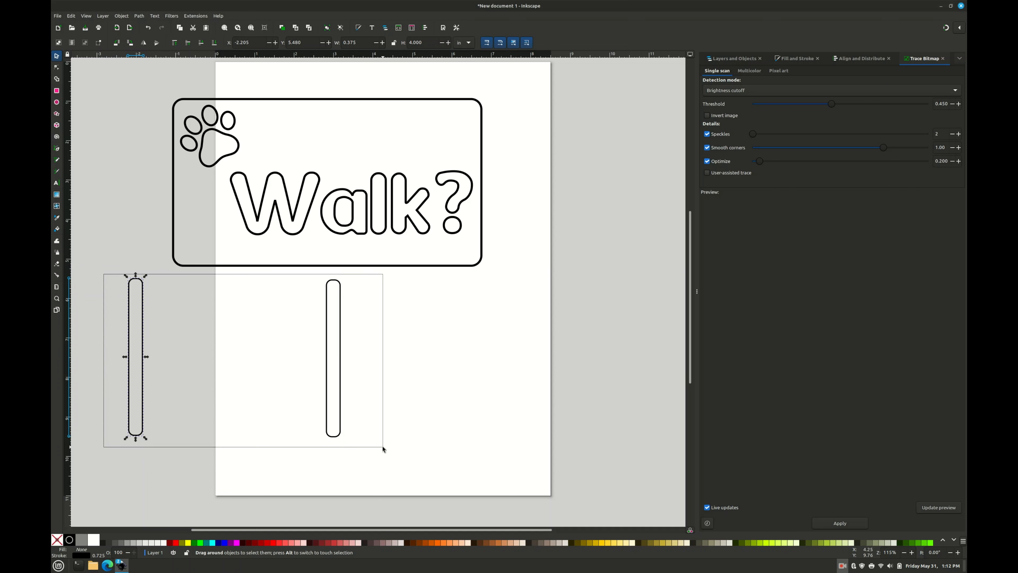
- Select both stakes, group them, and move the pair up to hang from the sign's bottom edge
{"action": "left_click", "coordinate": [861, 58]}
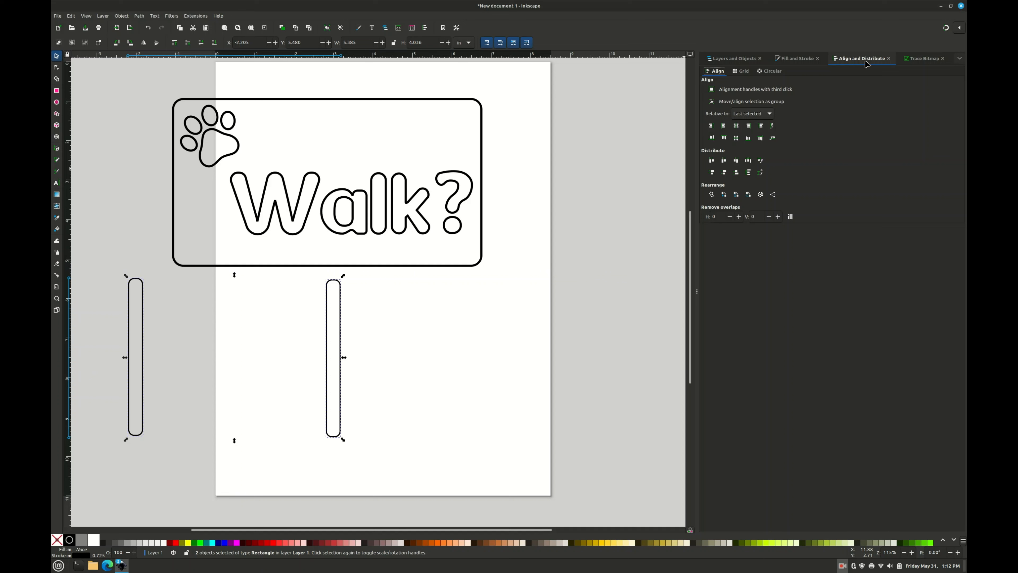
{"action": "left_click", "coordinate": [735, 138]}
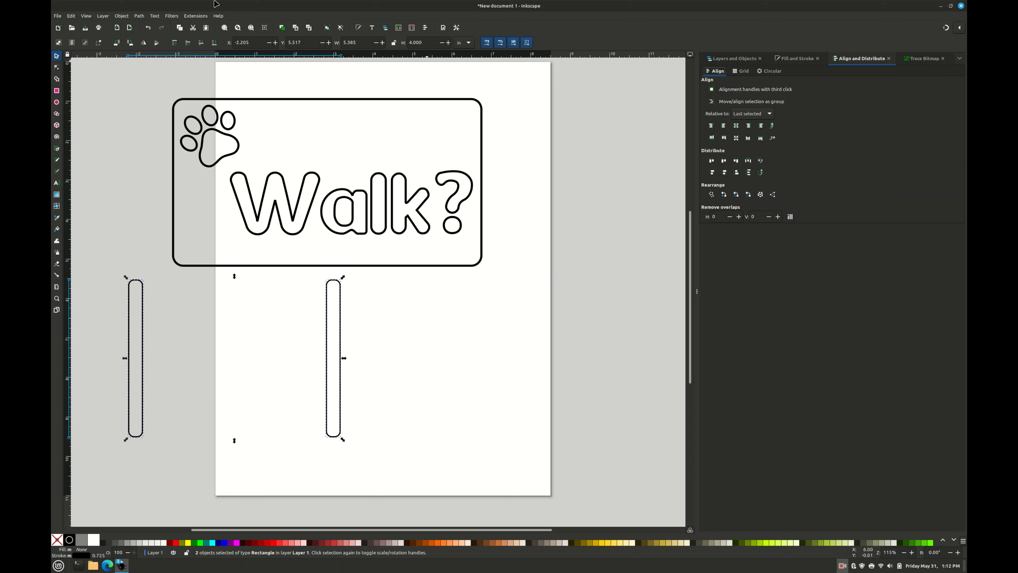
{"action": "left_click", "coordinate": [121, 15]}
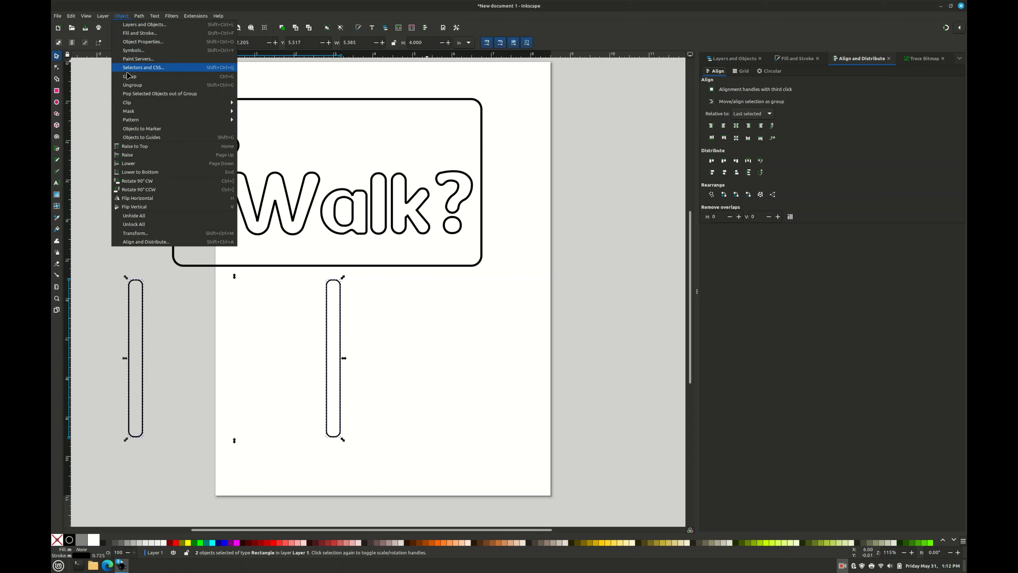
{"action": "mouse_move", "coordinate": [135, 105]}
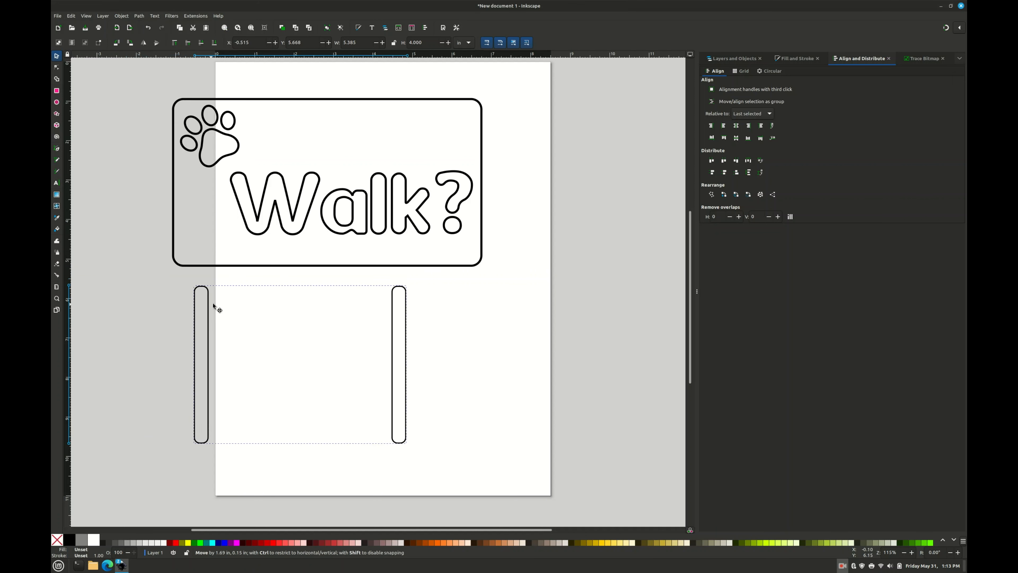
{"action": "left_click_drag", "start_coordinate": [213, 305], "coordinate": [231, 269]}
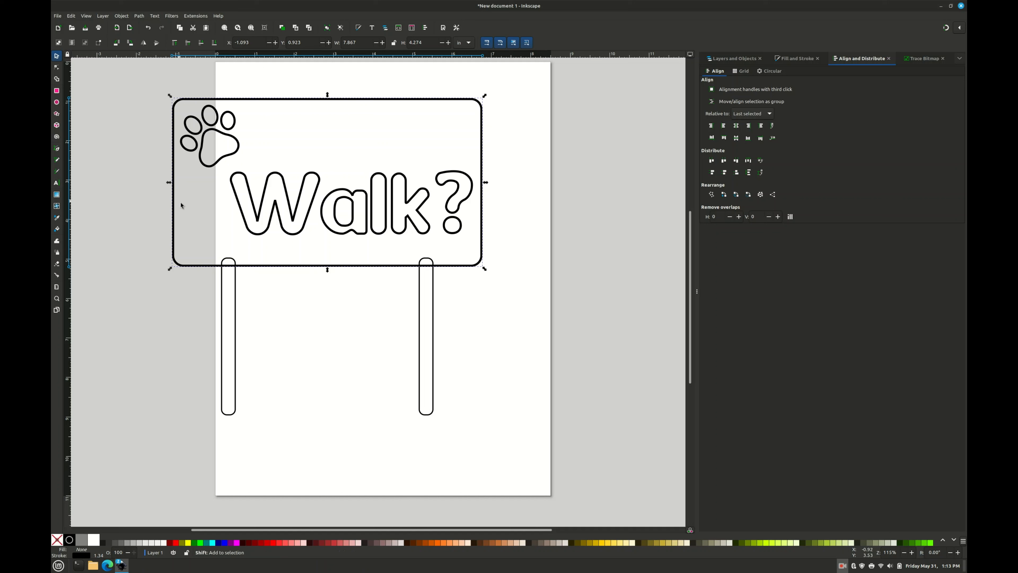
{"action": "mouse_move", "coordinate": [224, 288]}
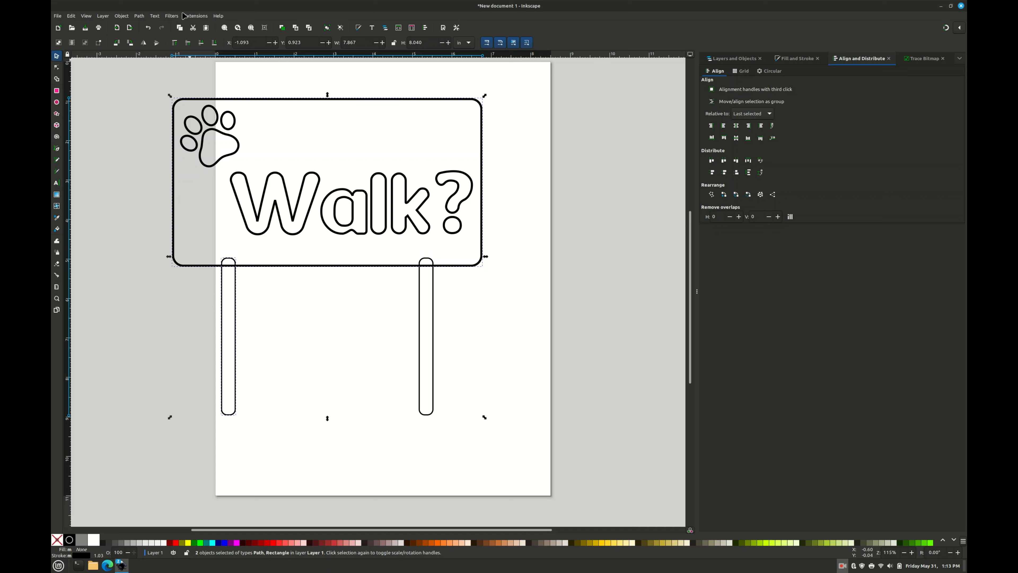
- Union the left stake with the sign, then union the right stake into the same outline
{"action": "left_click", "coordinate": [138, 16]}
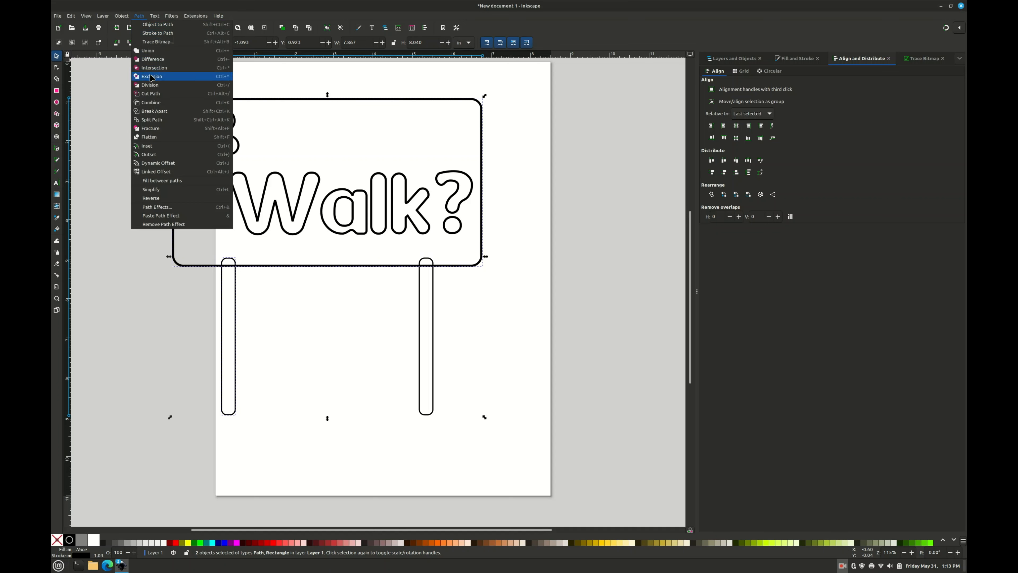
{"action": "left_click", "coordinate": [153, 75]}
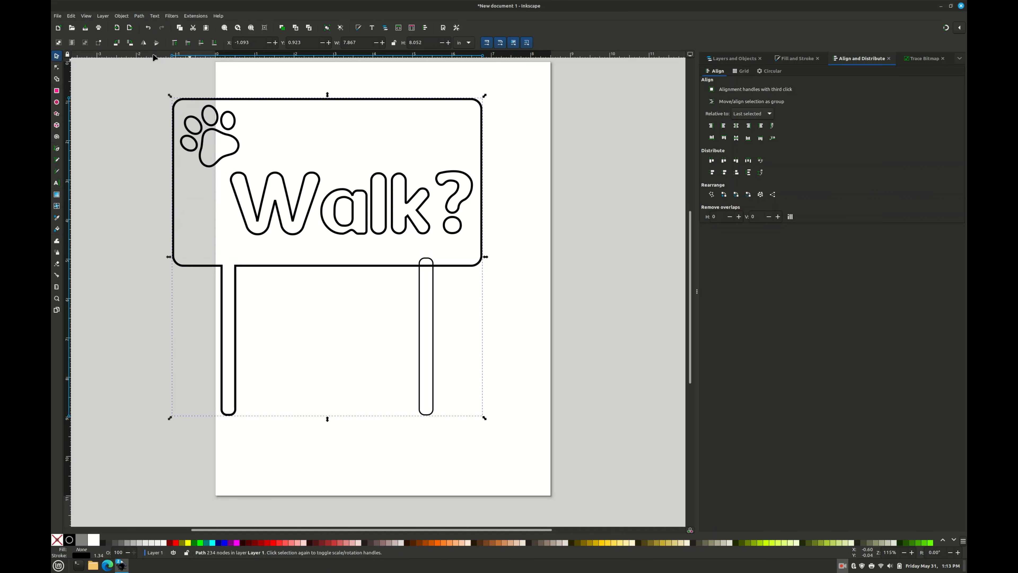
{"action": "mouse_move", "coordinate": [421, 338]}
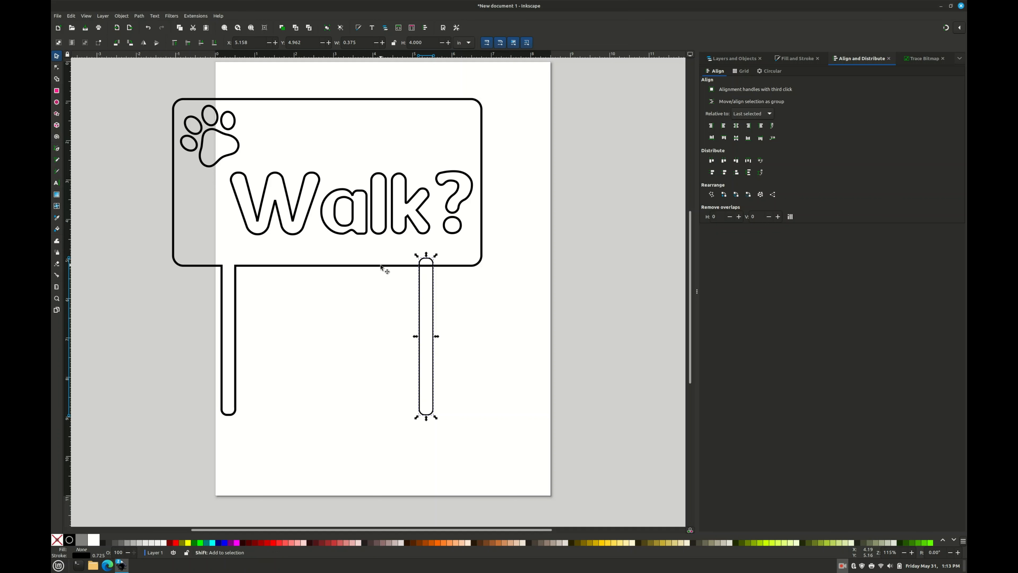
{"action": "left_click", "coordinate": [139, 15]}
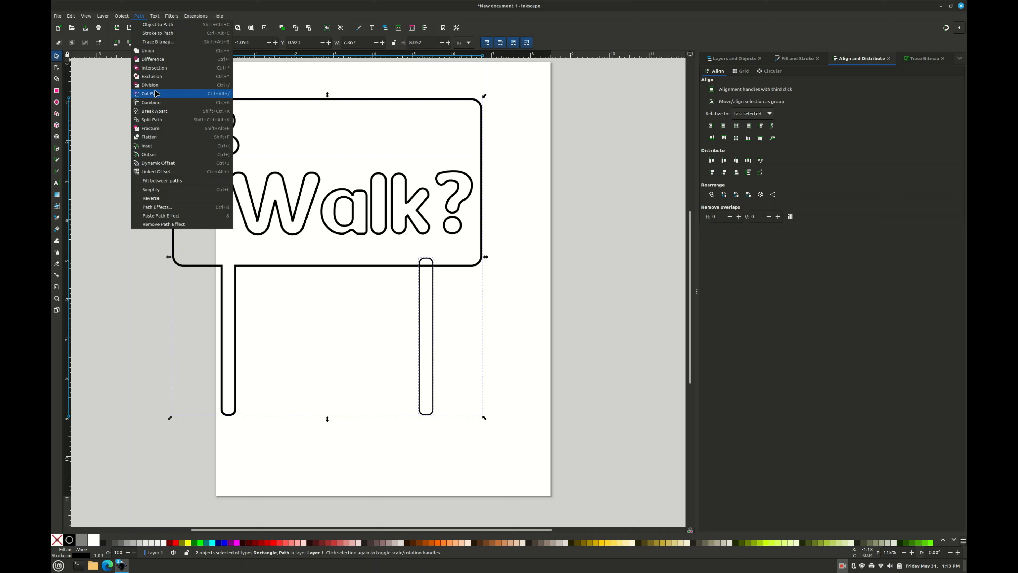
{"action": "left_click", "coordinate": [147, 51]}
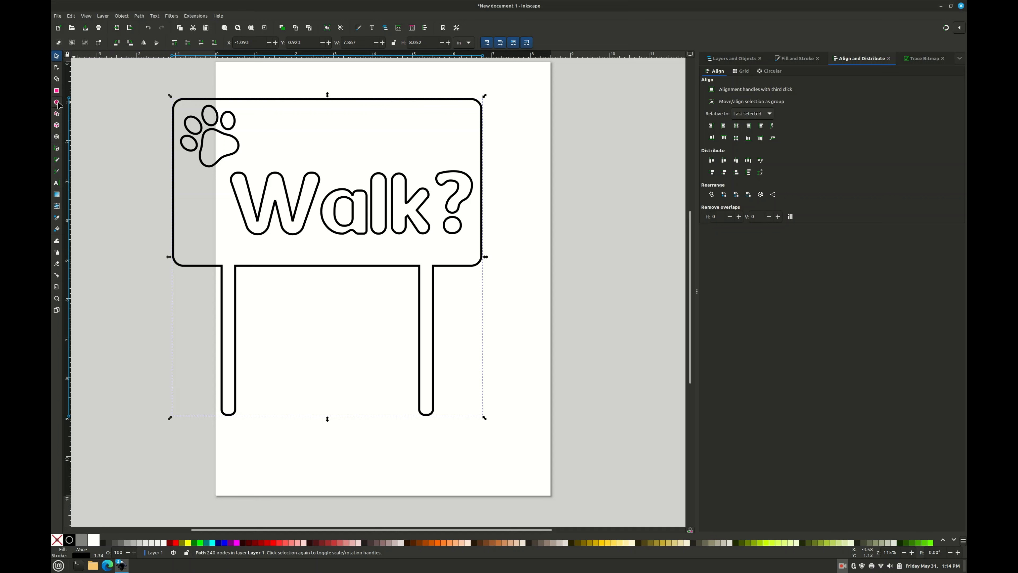
- Draw a 0.25 by 0.25 circle with the Ellipse tool and place a copy above the left stake
{"action": "left_click", "coordinate": [56, 102]}
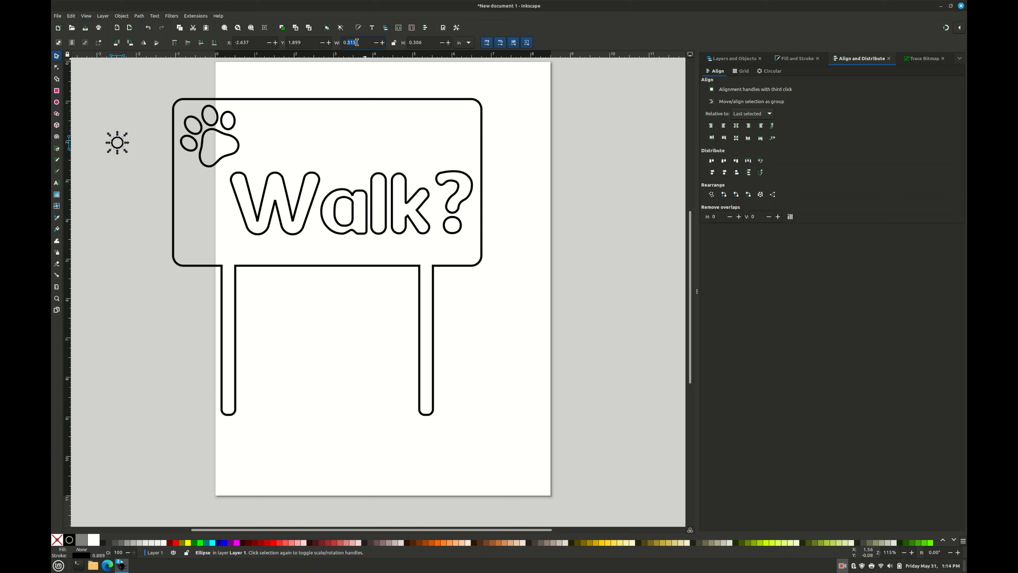
{"action": "type", "text": "0.250"}
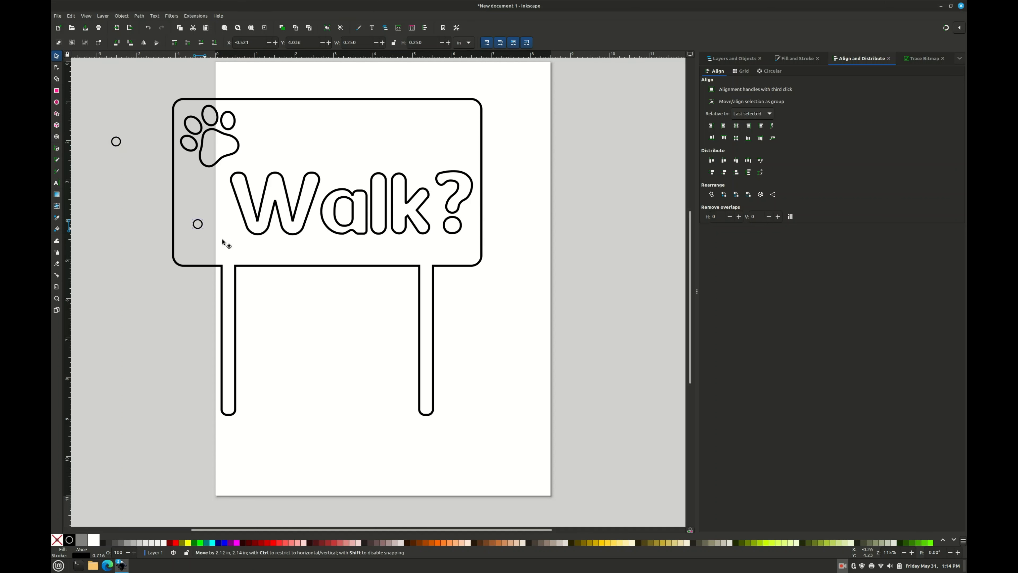
{"action": "left_click_drag", "start_coordinate": [198, 223], "coordinate": [228, 237]}
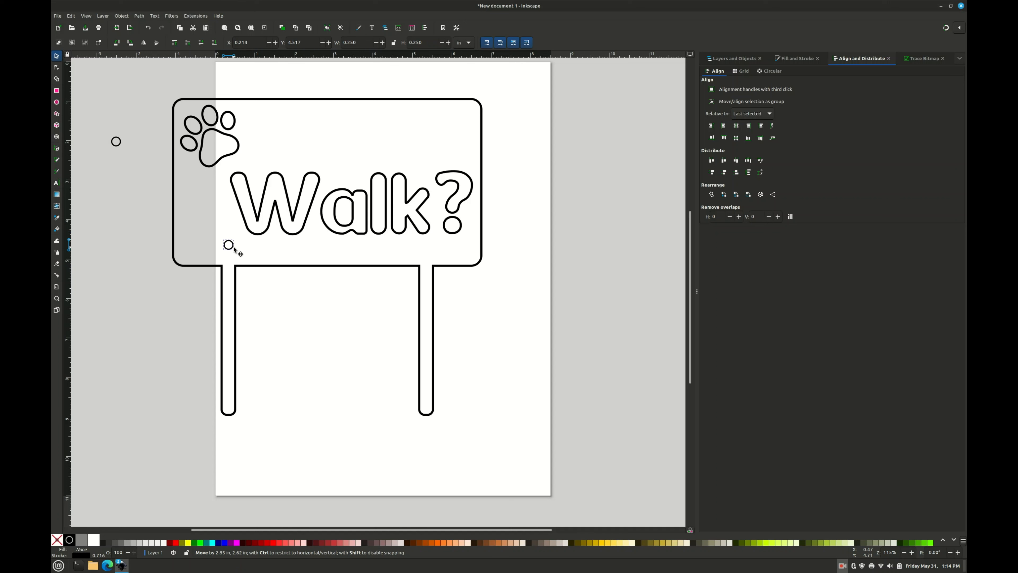
- Move the second circle above the right stake and select both circles
{"action": "left_click", "coordinate": [229, 245]}
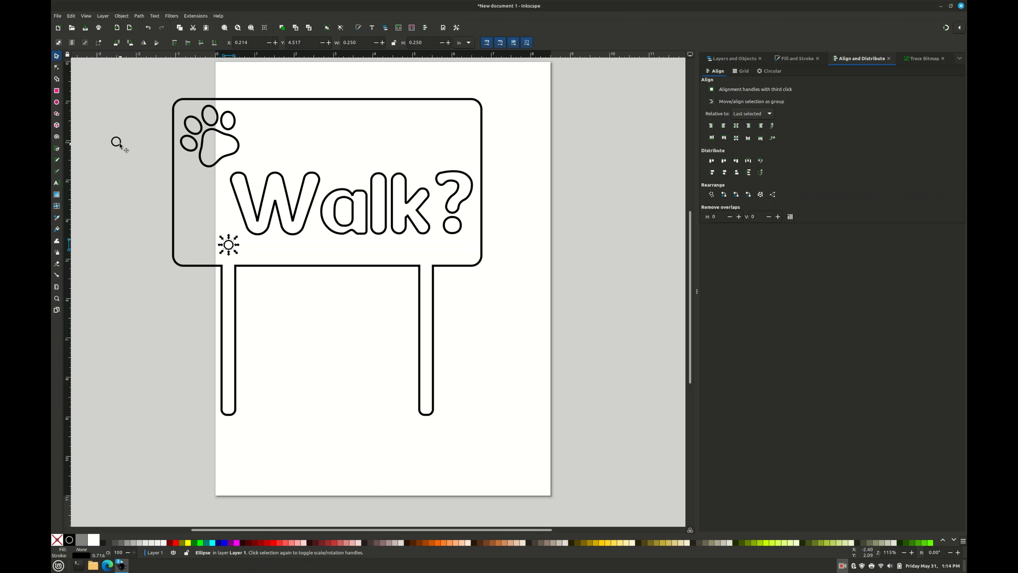
{"action": "left_click_drag", "start_coordinate": [228, 245], "coordinate": [402, 263]}
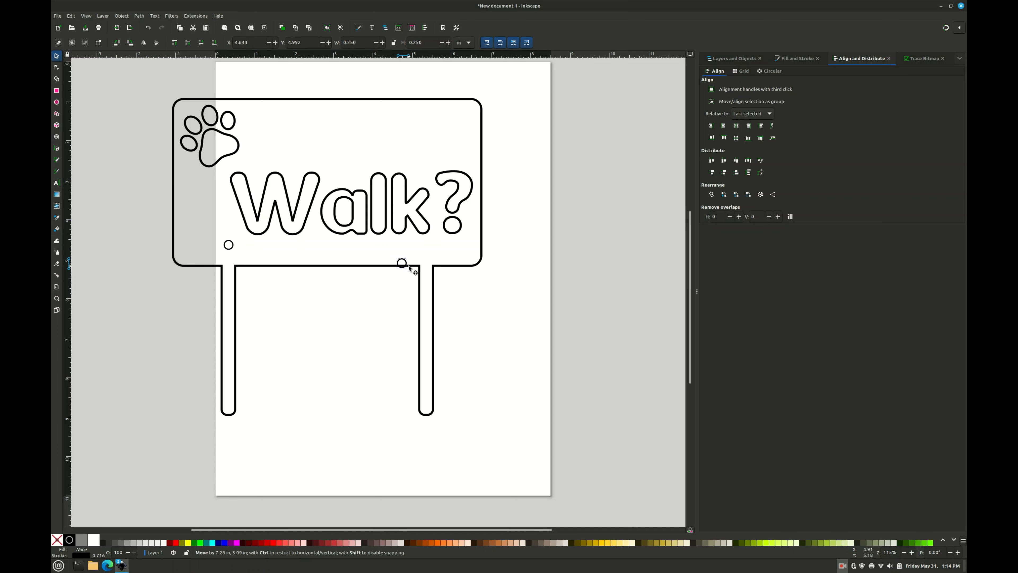
{"action": "left_click_drag", "start_coordinate": [402, 263], "coordinate": [425, 246]}
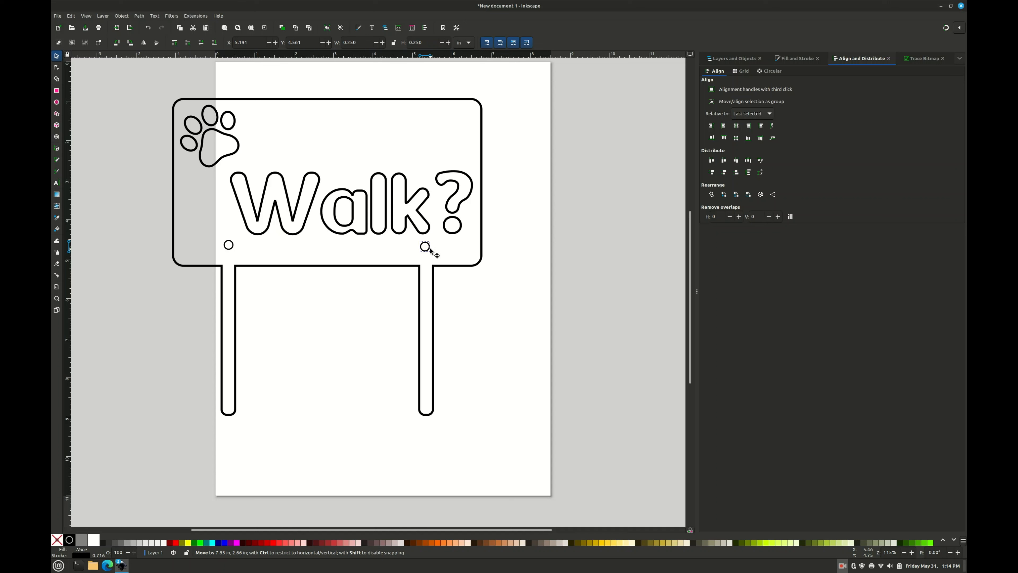
{"action": "left_click", "coordinate": [425, 246]}
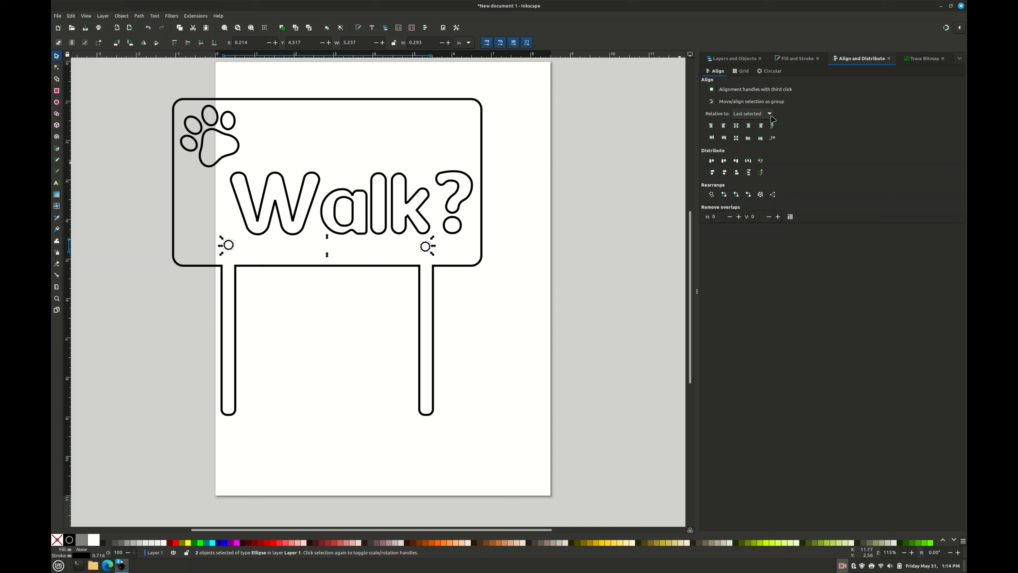
- Align the circles' centers horizontally relative to the first selected one
{"action": "left_click", "coordinate": [750, 113]}
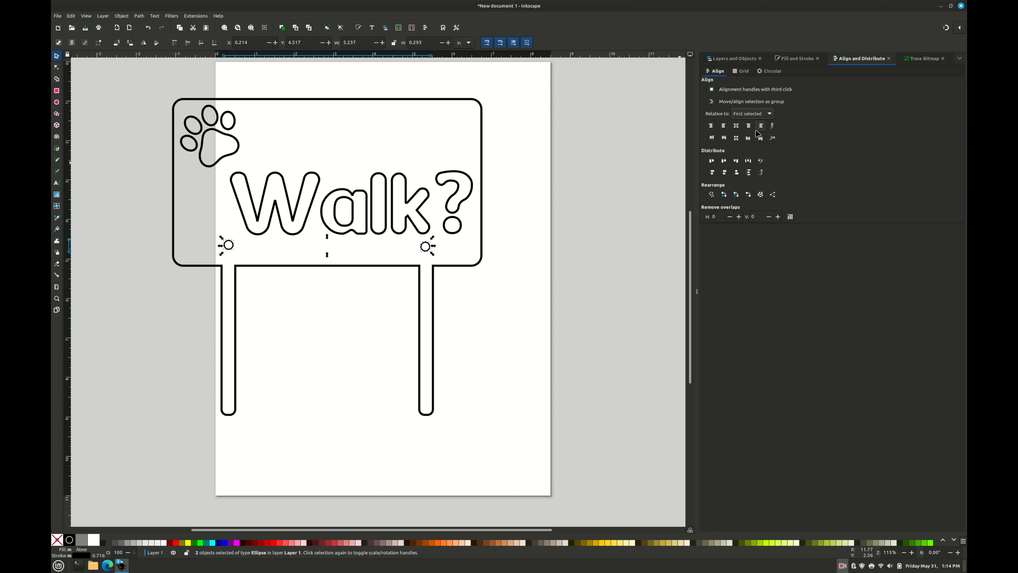
{"action": "left_click", "coordinate": [735, 138]}
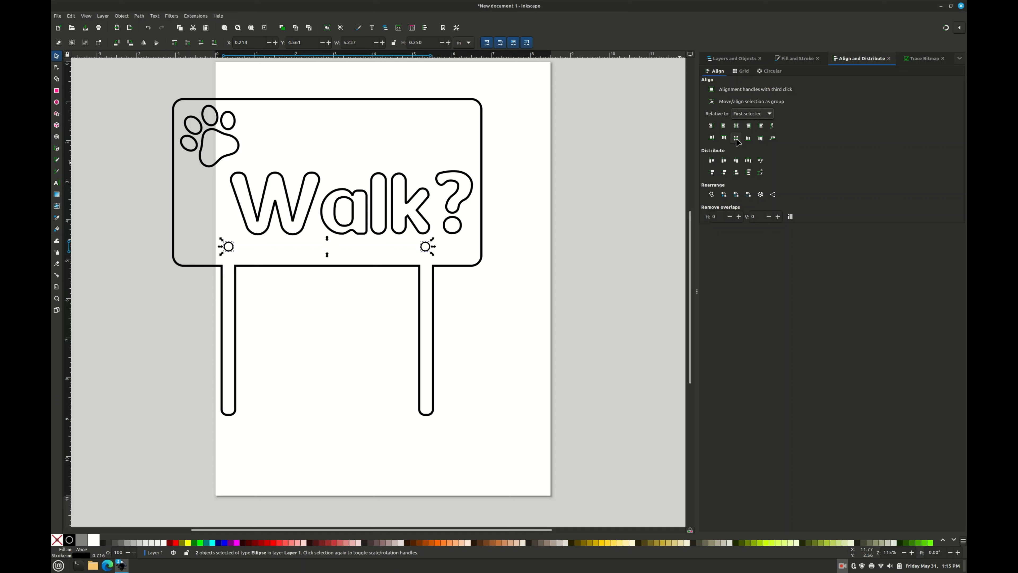
{"action": "mouse_move", "coordinate": [484, 242]}
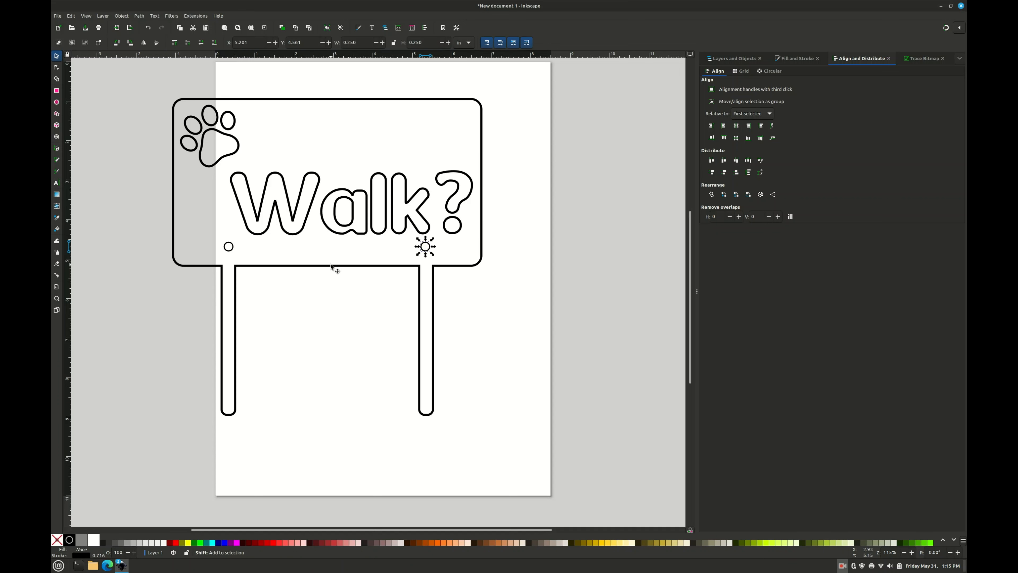
- Cut each circle out of the sign with Path > Difference to form the mounting holes
{"action": "left_click", "coordinate": [139, 15]}
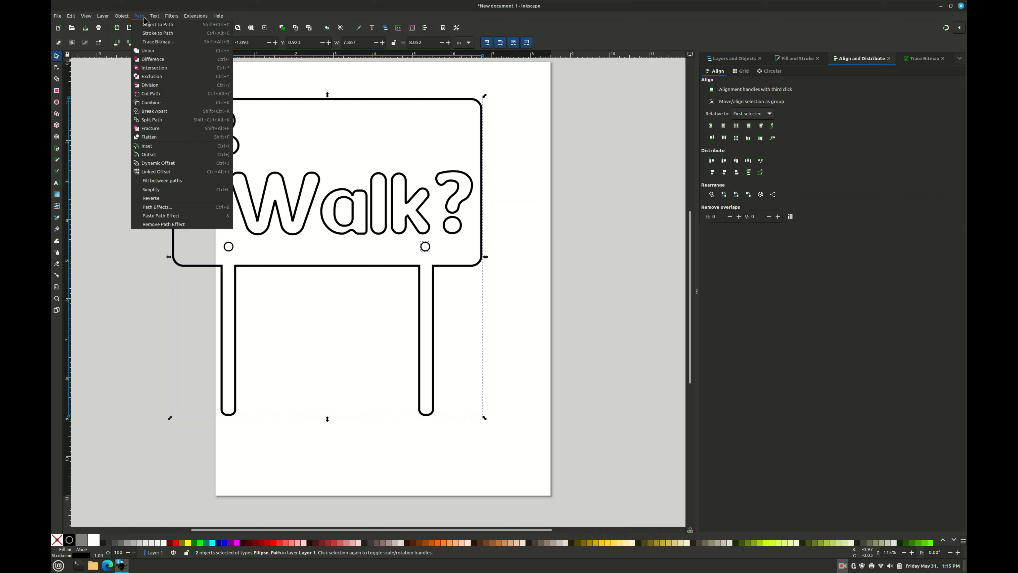
{"action": "left_click", "coordinate": [148, 51]}
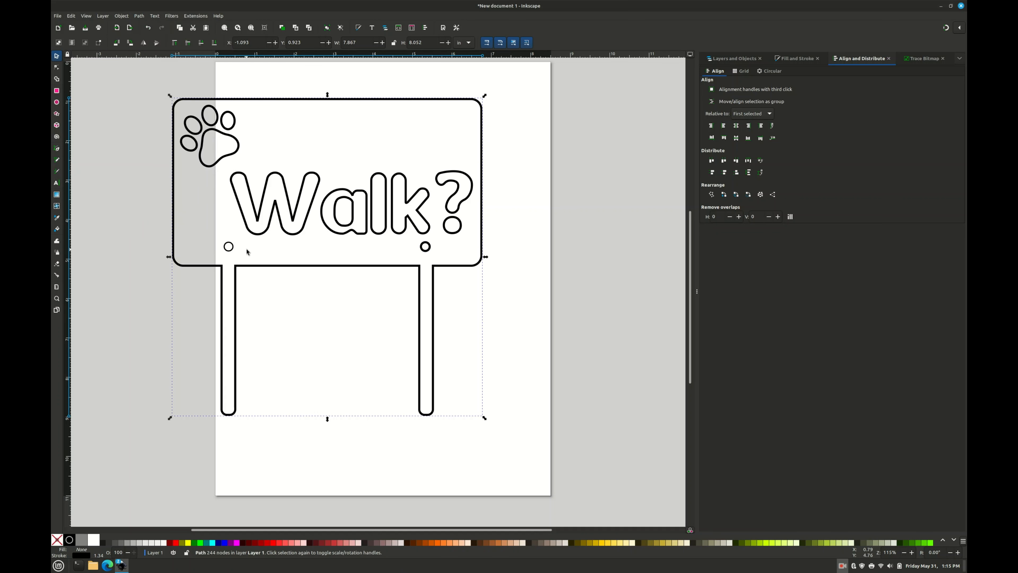
{"action": "left_click", "coordinate": [229, 246]}
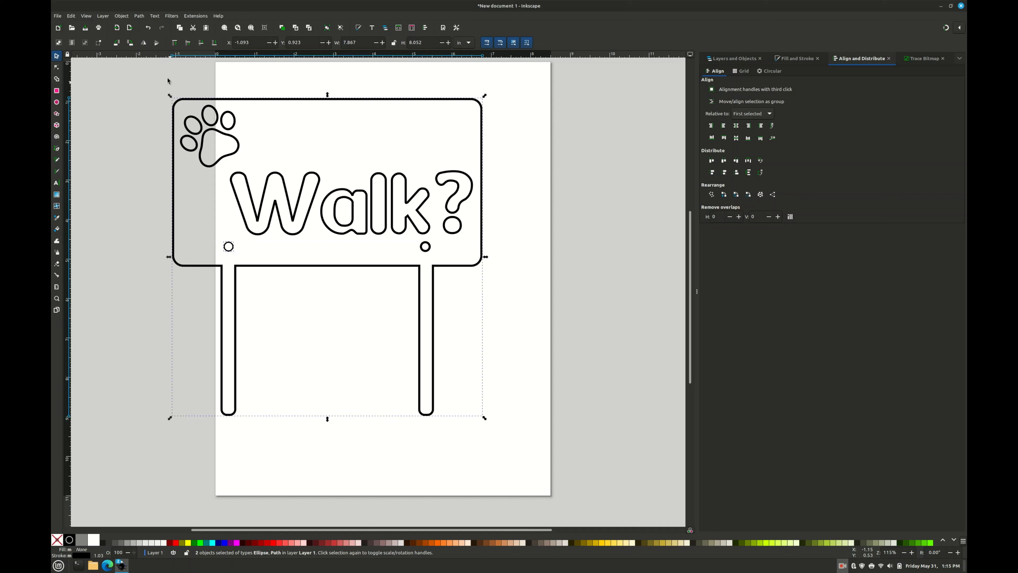
{"action": "left_click", "coordinate": [139, 16]}
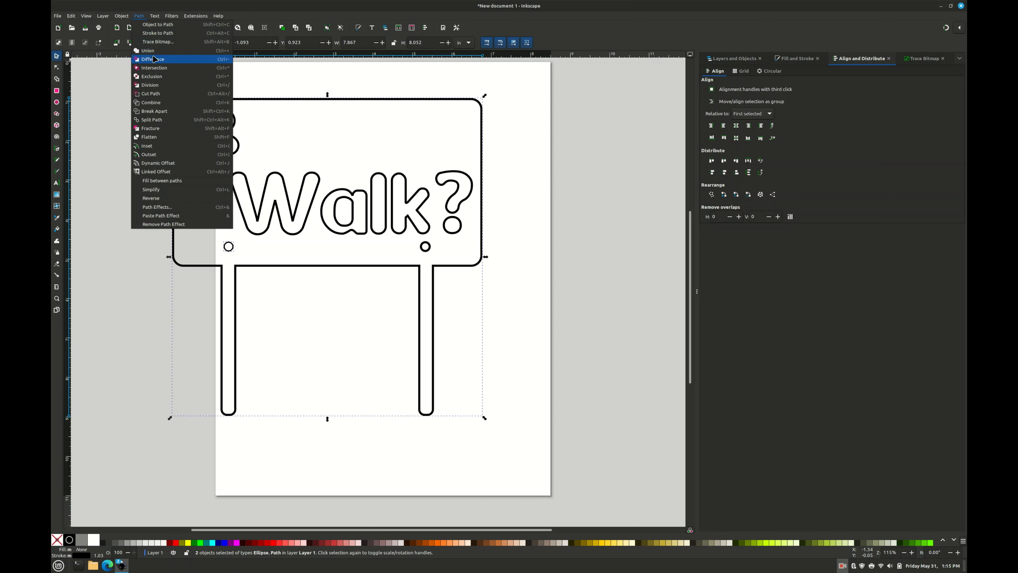
{"action": "left_click", "coordinate": [148, 49]}
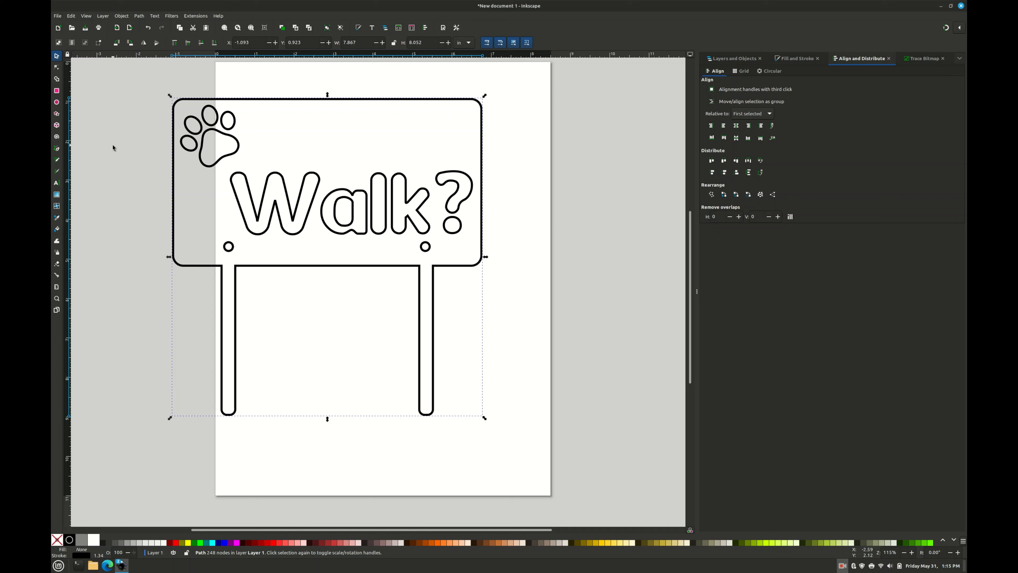
{"action": "mouse_move", "coordinate": [118, 151]}
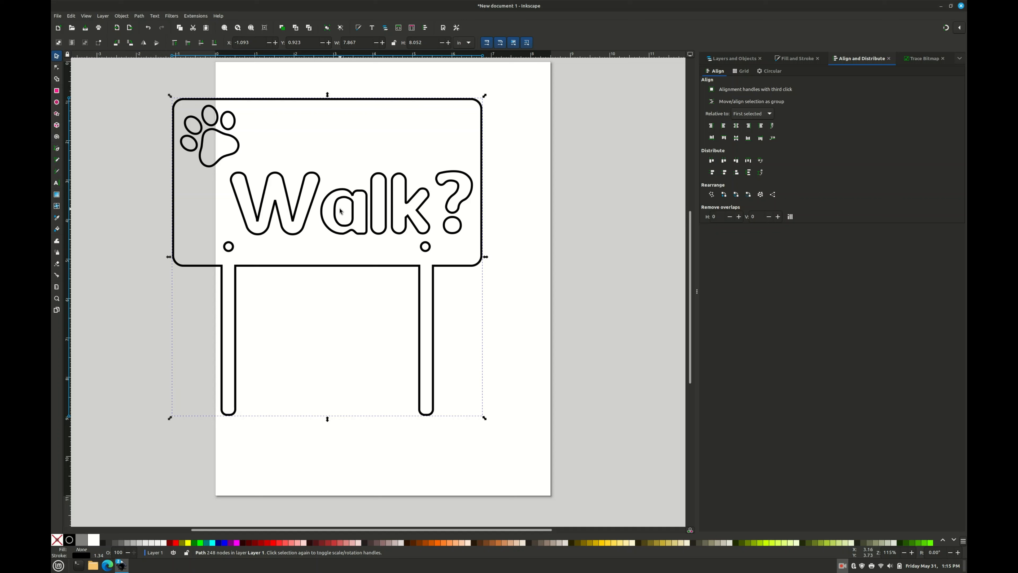
- Break the 'a' inner and outer outlines at their bottom right and select the loose ends
{"action": "left_click", "coordinate": [57, 66]}
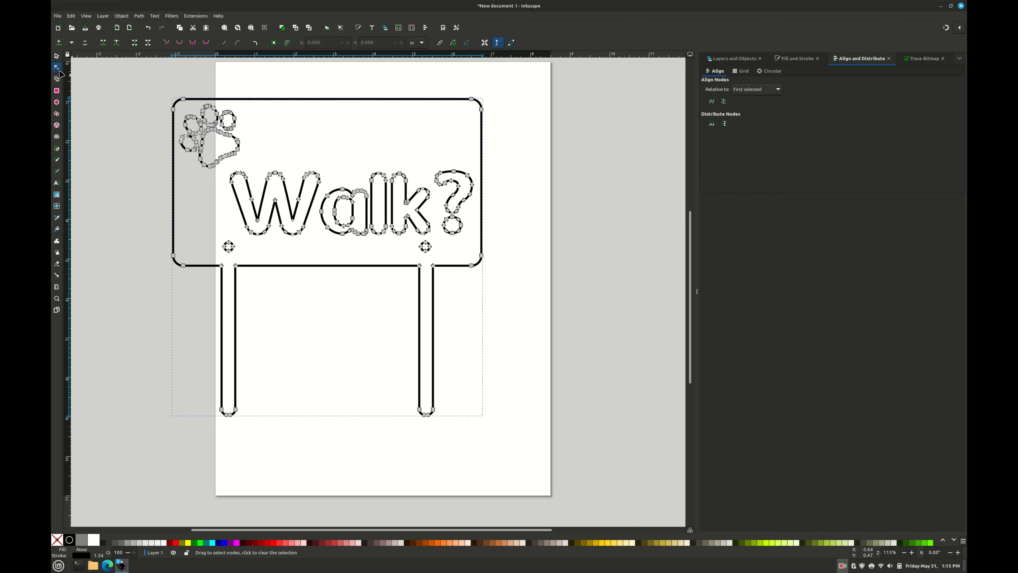
{"action": "mouse_move", "coordinate": [144, 165]}
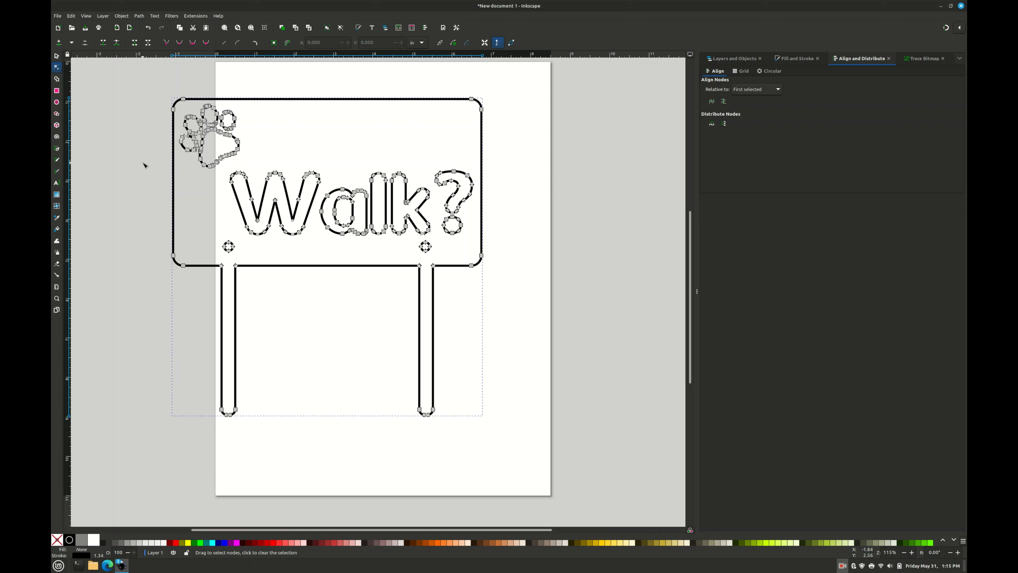
{"action": "mouse_move", "coordinate": [142, 206]}
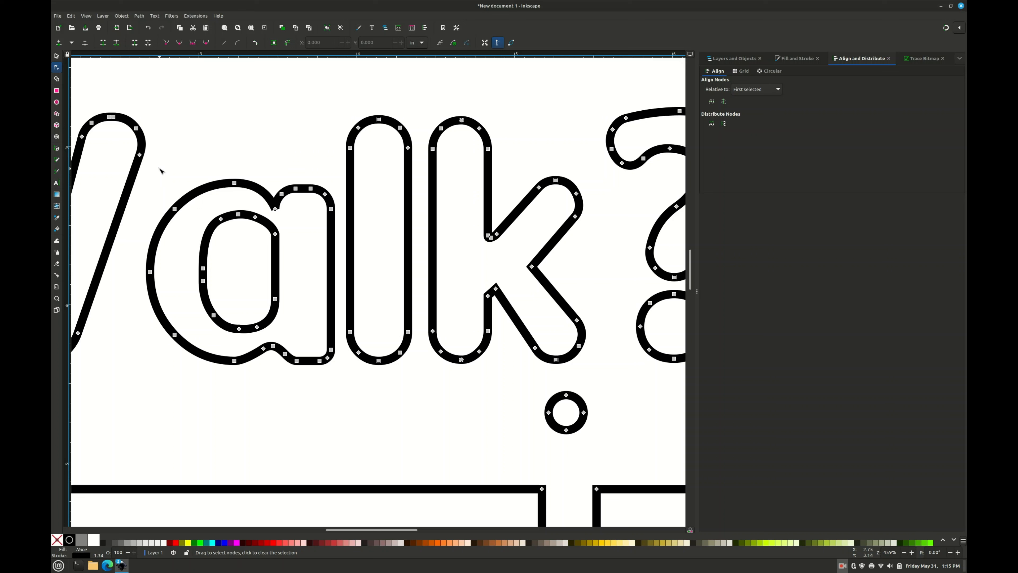
{"action": "mouse_move", "coordinate": [258, 333]}
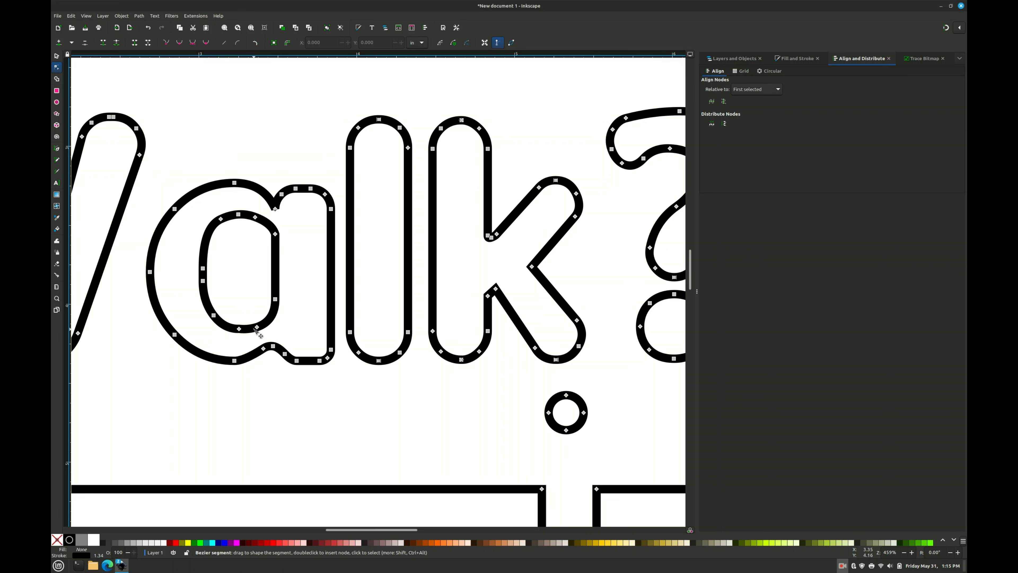
{"action": "mouse_move", "coordinate": [279, 322]}
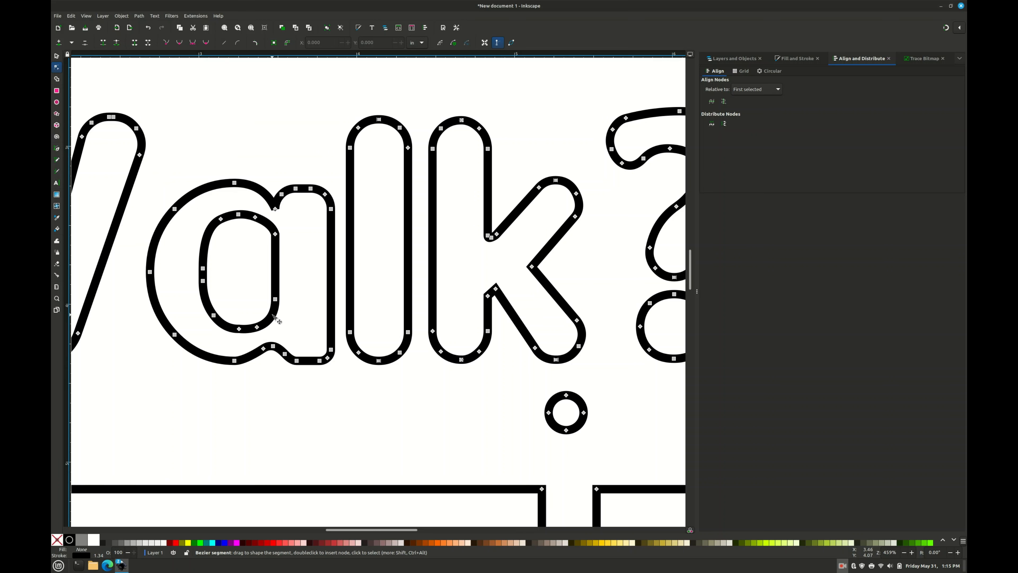
{"action": "left_click", "coordinate": [268, 315]}
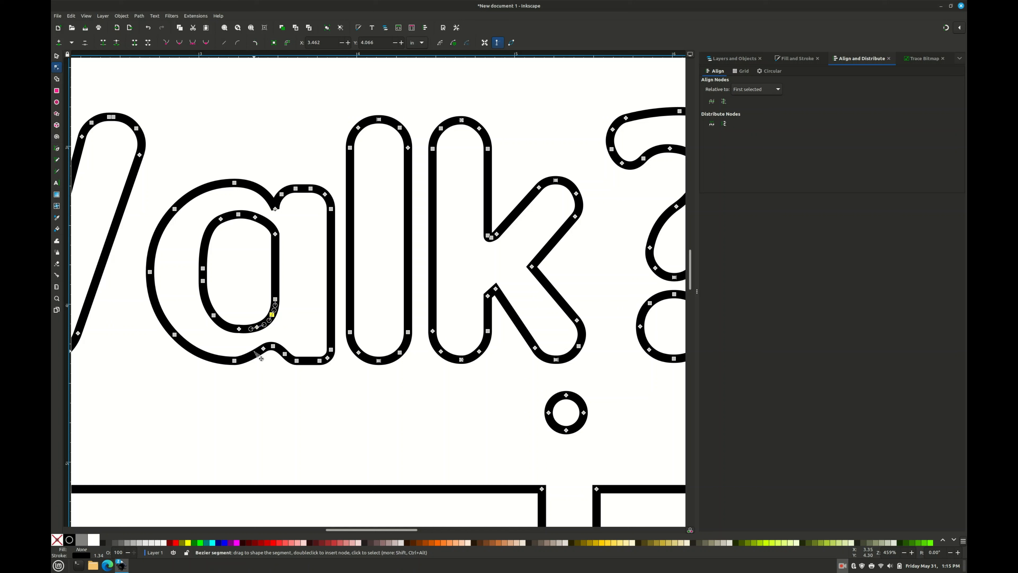
{"action": "left_click", "coordinate": [253, 355]}
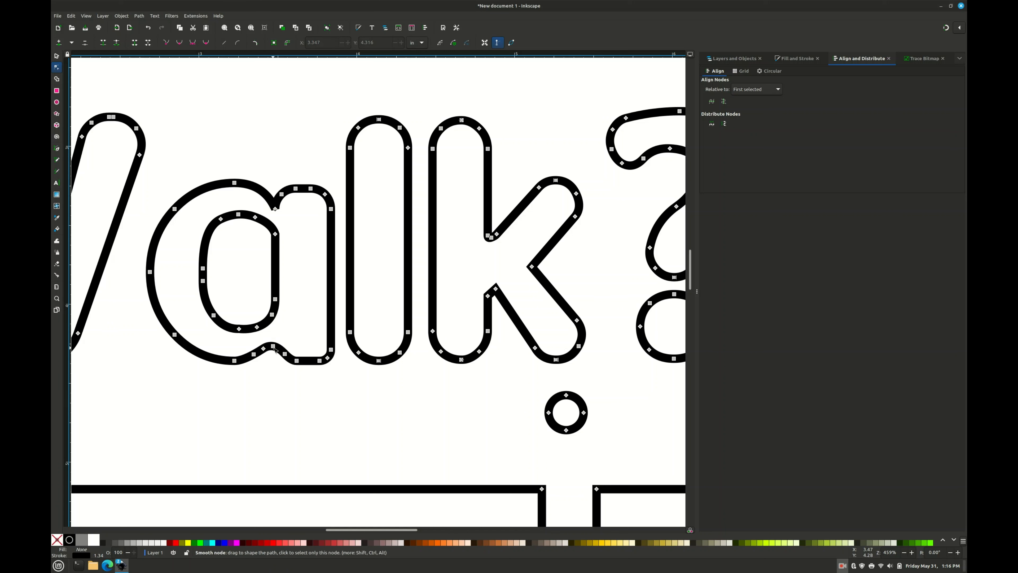
{"action": "left_click", "coordinate": [271, 348]}
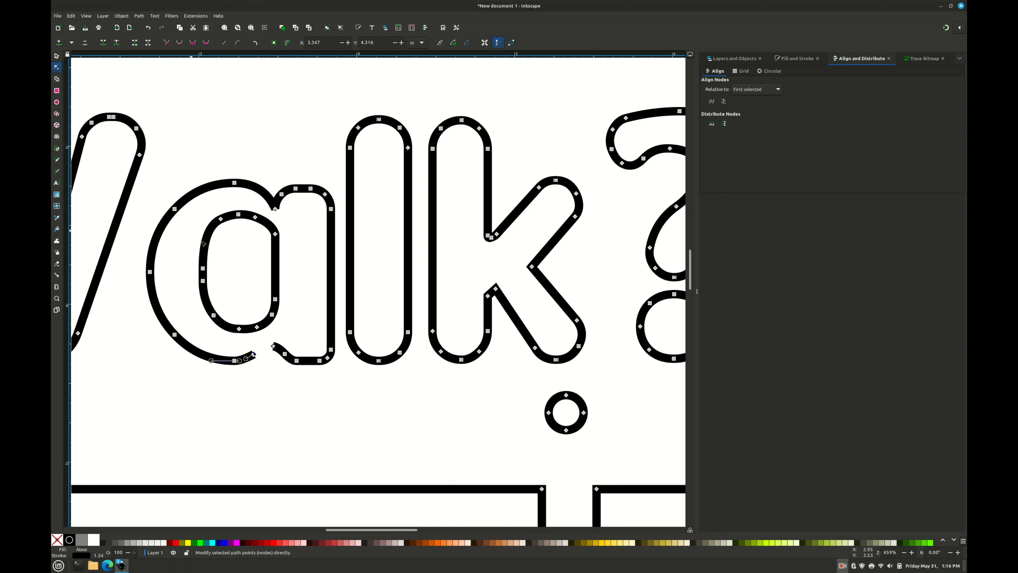
{"action": "mouse_move", "coordinate": [259, 330]}
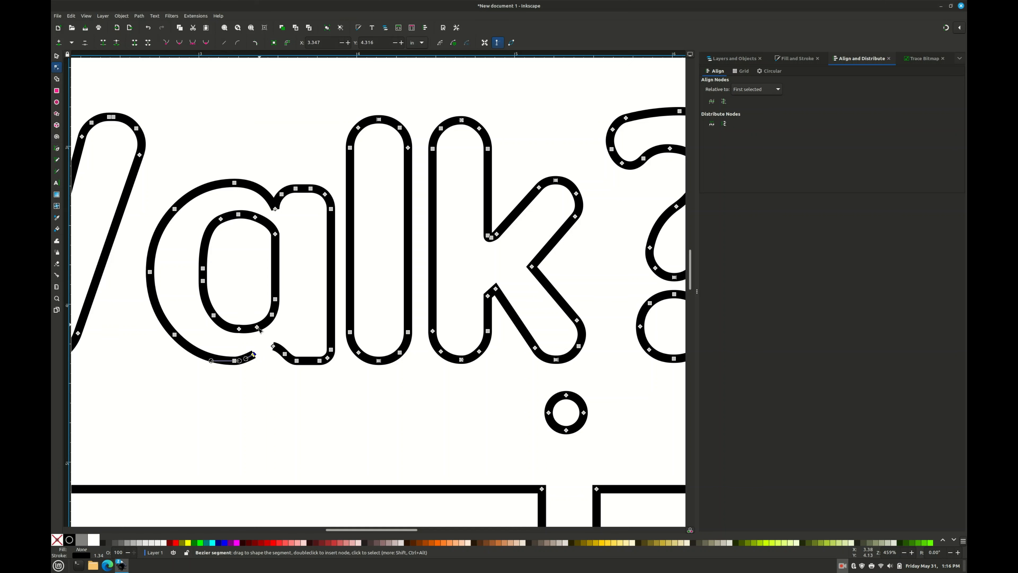
{"action": "left_click_drag", "start_coordinate": [252, 355], "coordinate": [252, 328]}
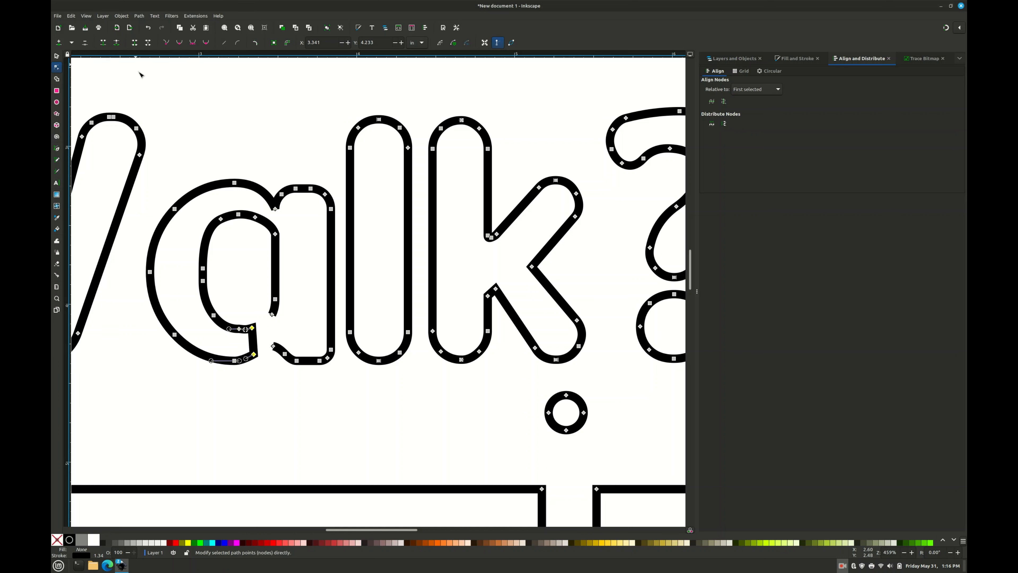
{"action": "mouse_move", "coordinate": [271, 315]}
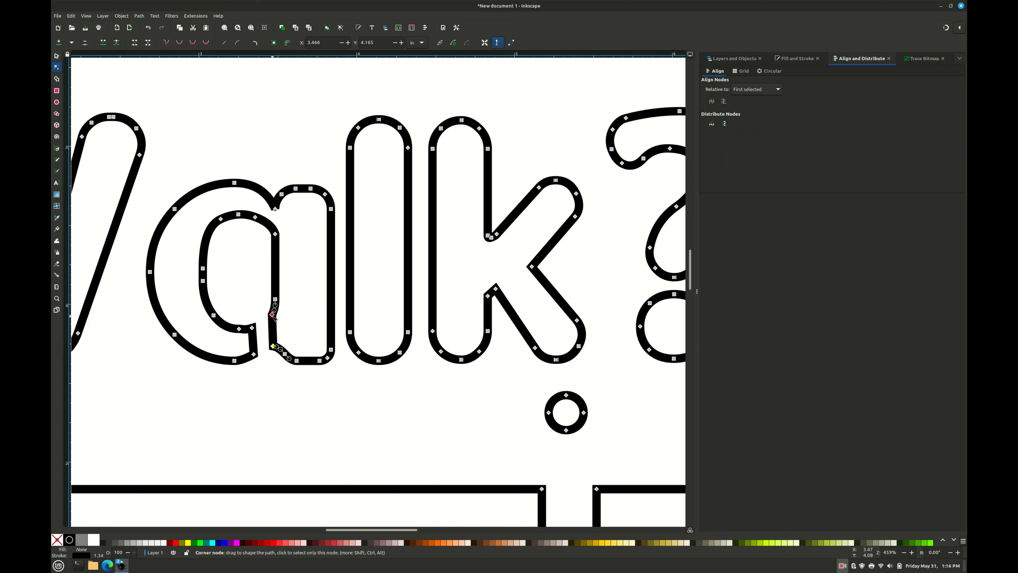
- Join both pairs of open ends with segments and straighten the new bridge
{"action": "left_click", "coordinate": [272, 346]}
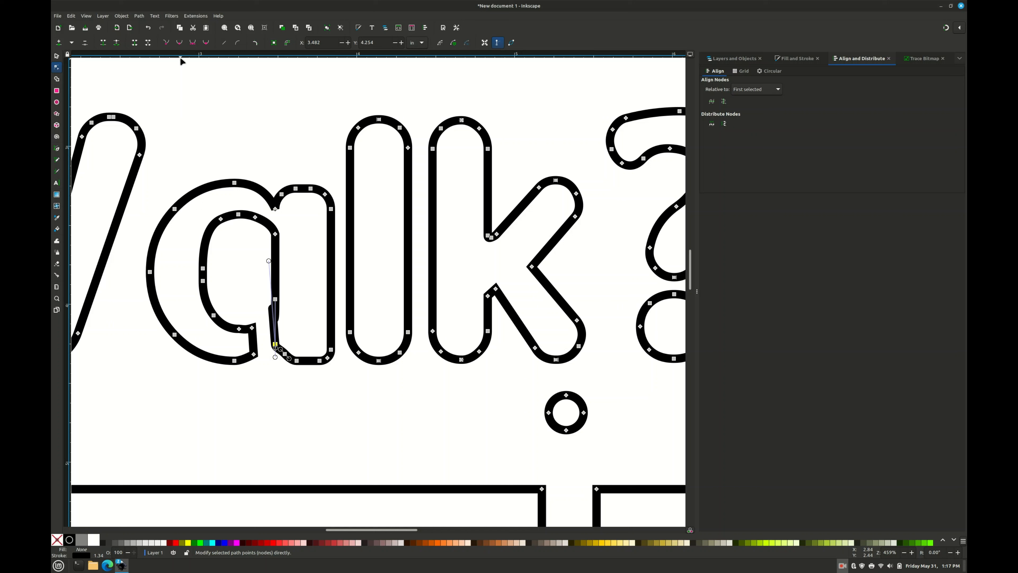
{"action": "left_click", "coordinate": [274, 299]}
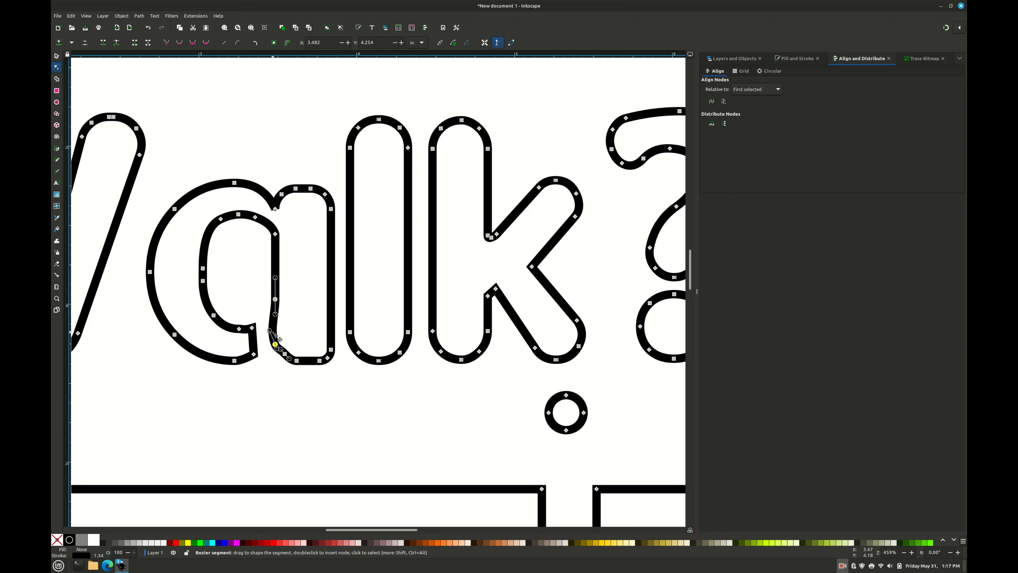
{"action": "left_click", "coordinate": [275, 331]}
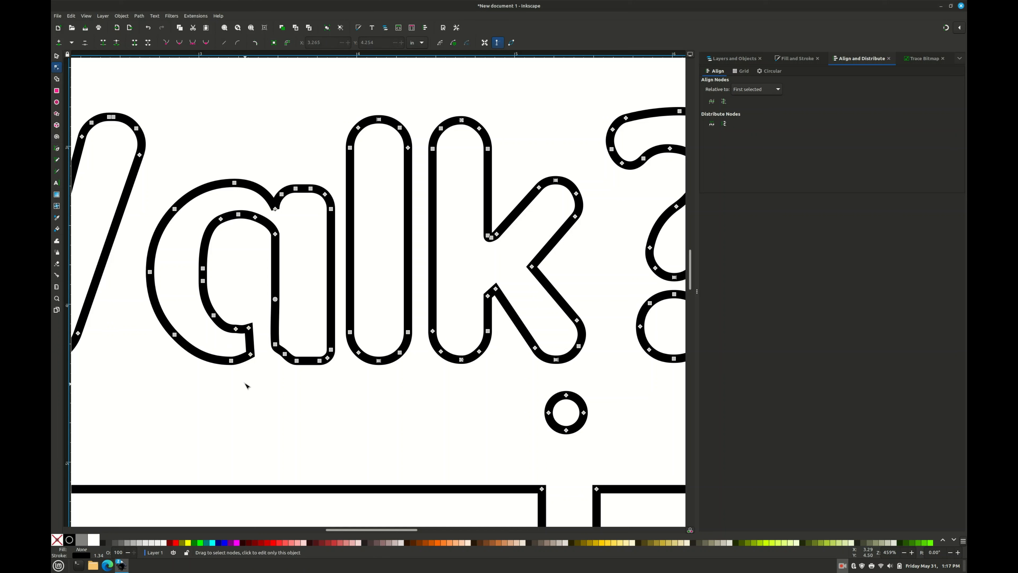
{"action": "mouse_move", "coordinate": [76, 86]}
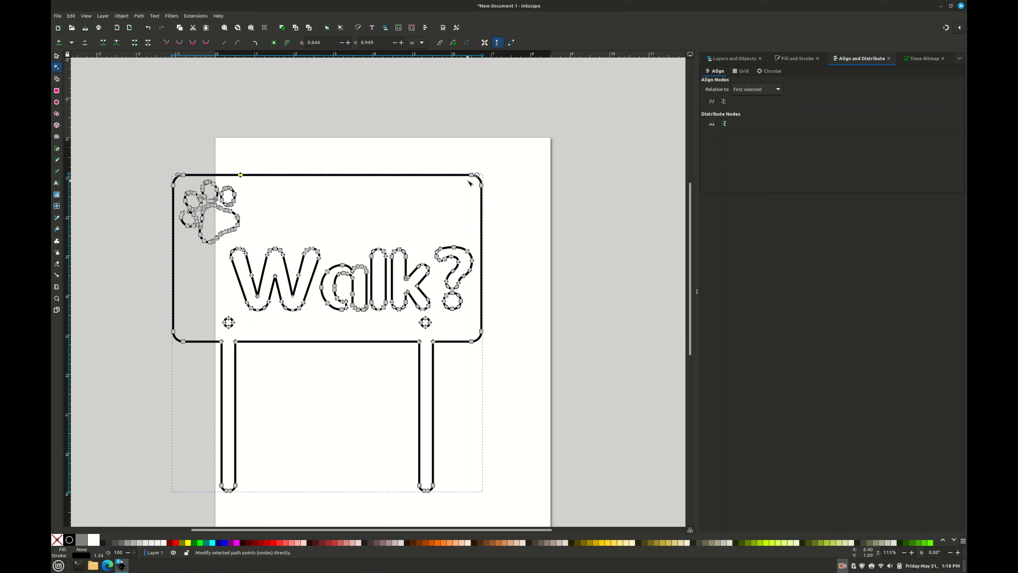
{"action": "mouse_move", "coordinate": [441, 180]}
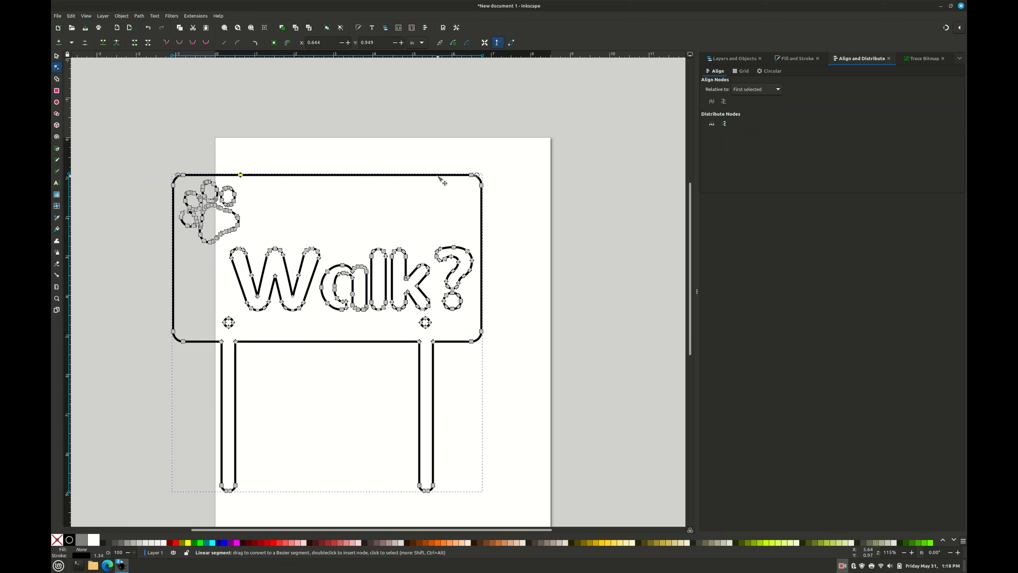
- Lower the top-right corner and bend the top edge into a wave with a hump above the paw print
{"action": "left_click_drag", "start_coordinate": [475, 176], "coordinate": [466, 231]}
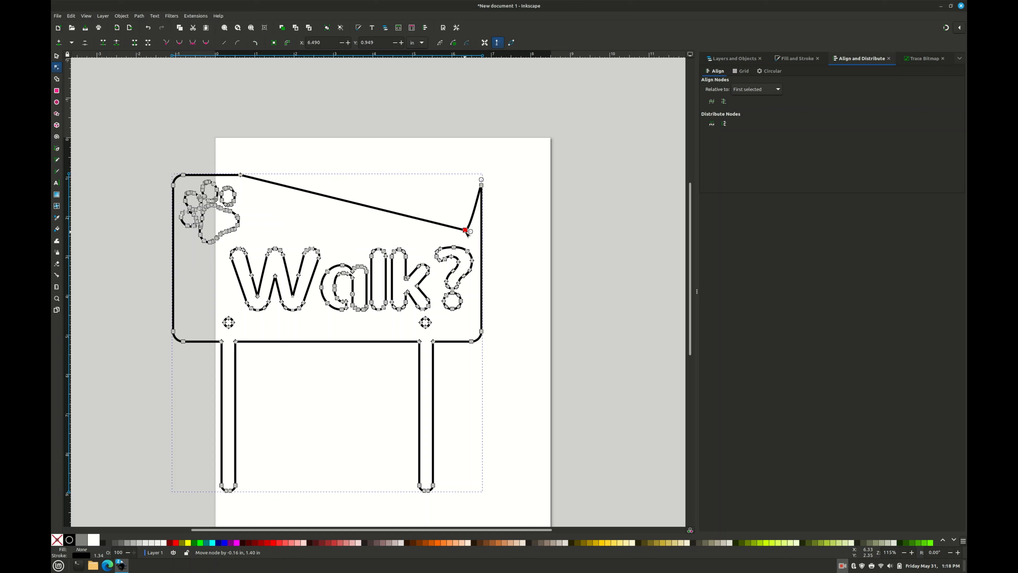
{"action": "left_click_drag", "start_coordinate": [466, 232], "coordinate": [480, 234]}
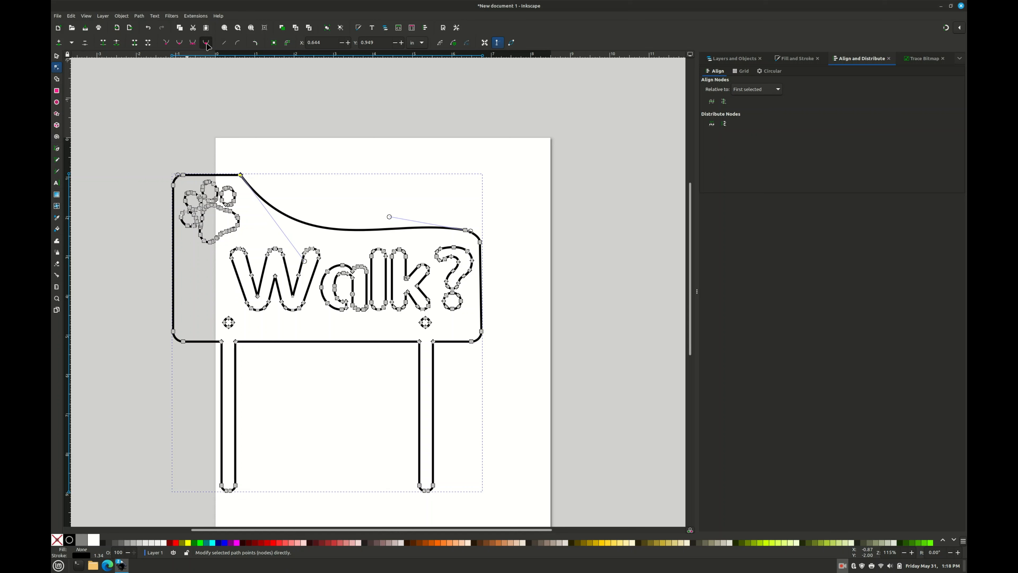
{"action": "left_click_drag", "start_coordinate": [390, 216], "coordinate": [316, 191]}
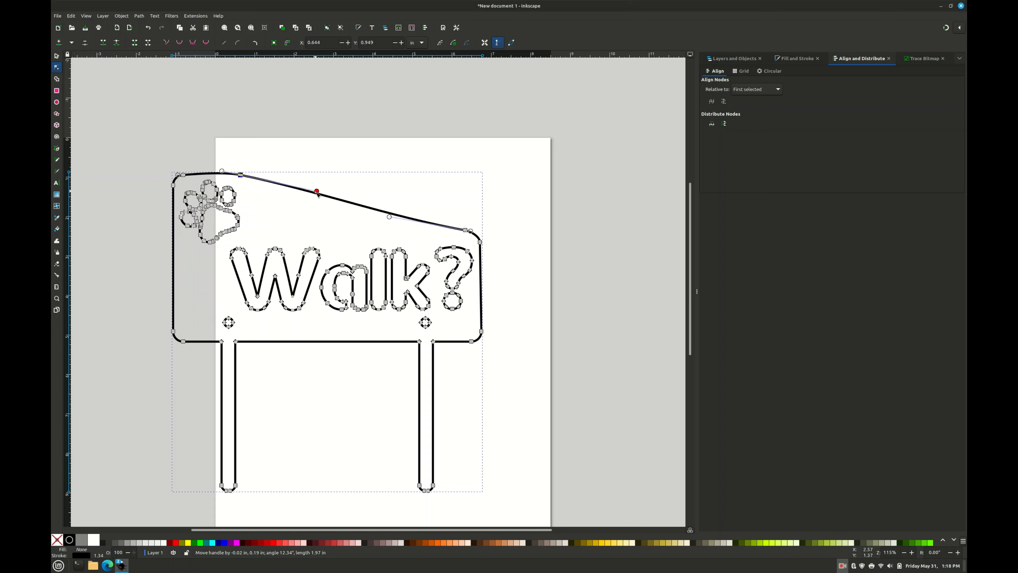
{"action": "left_click_drag", "start_coordinate": [317, 192], "coordinate": [303, 232]}
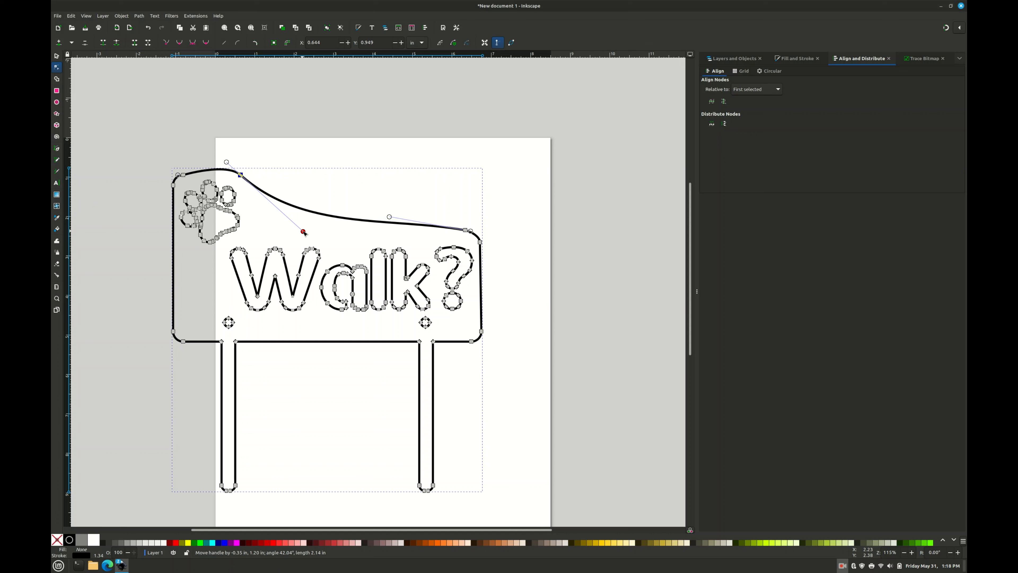
{"action": "left_click_drag", "start_coordinate": [303, 232], "coordinate": [385, 232]}
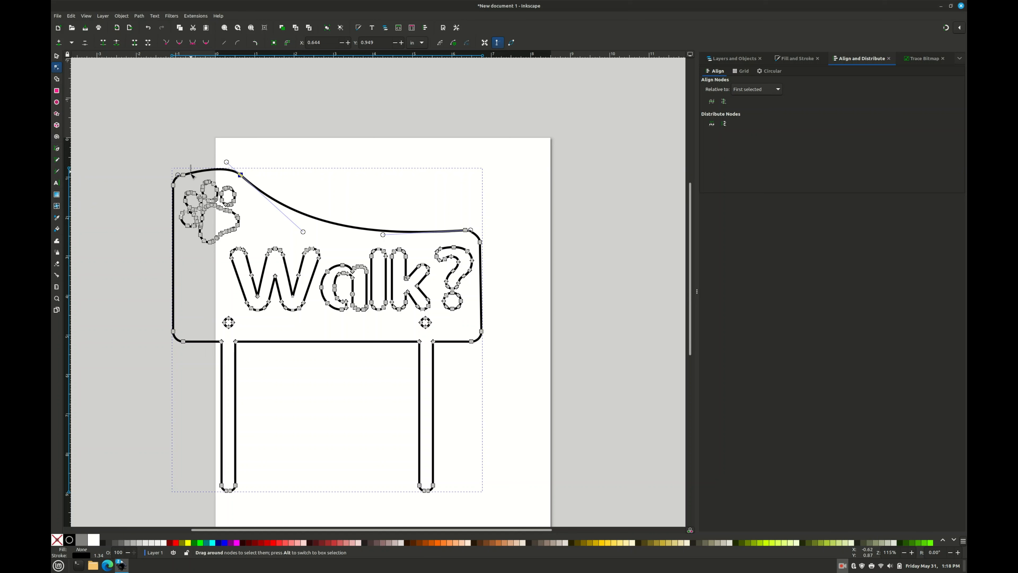
{"action": "left_click", "coordinate": [174, 184]}
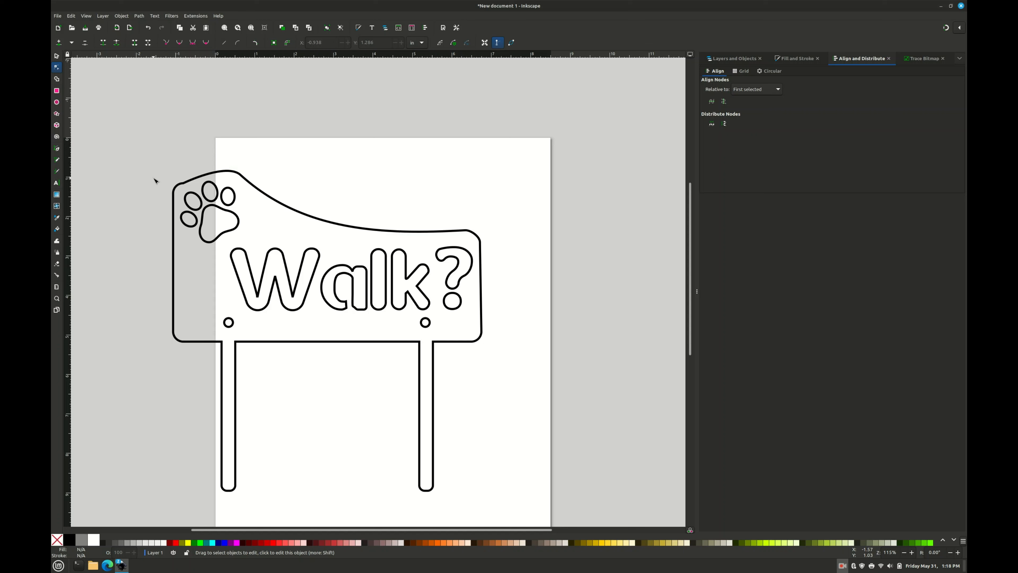
- Resize the page to content in Document Properties
{"action": "left_click", "coordinate": [58, 15]}
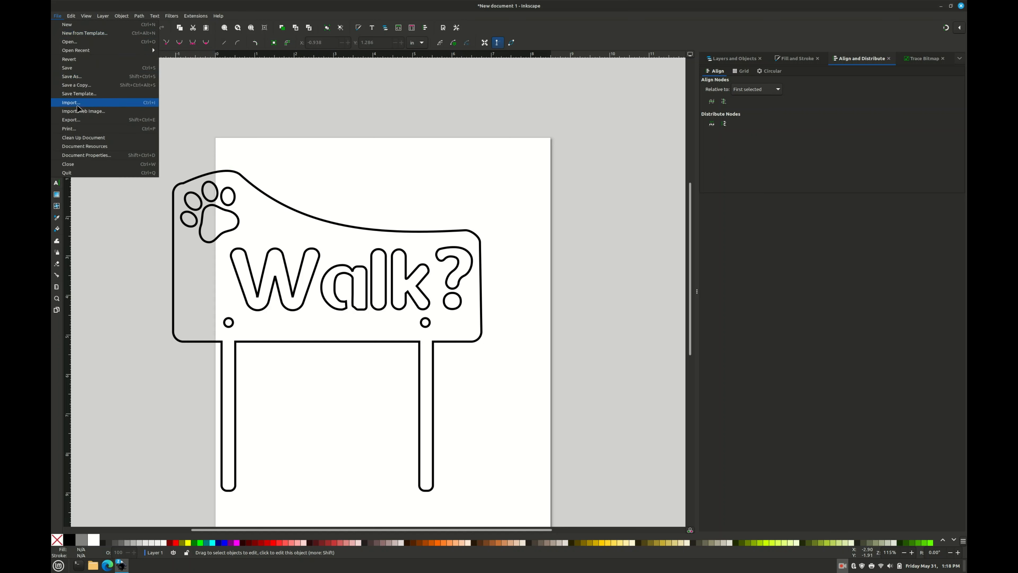
{"action": "left_click", "coordinate": [86, 155]}
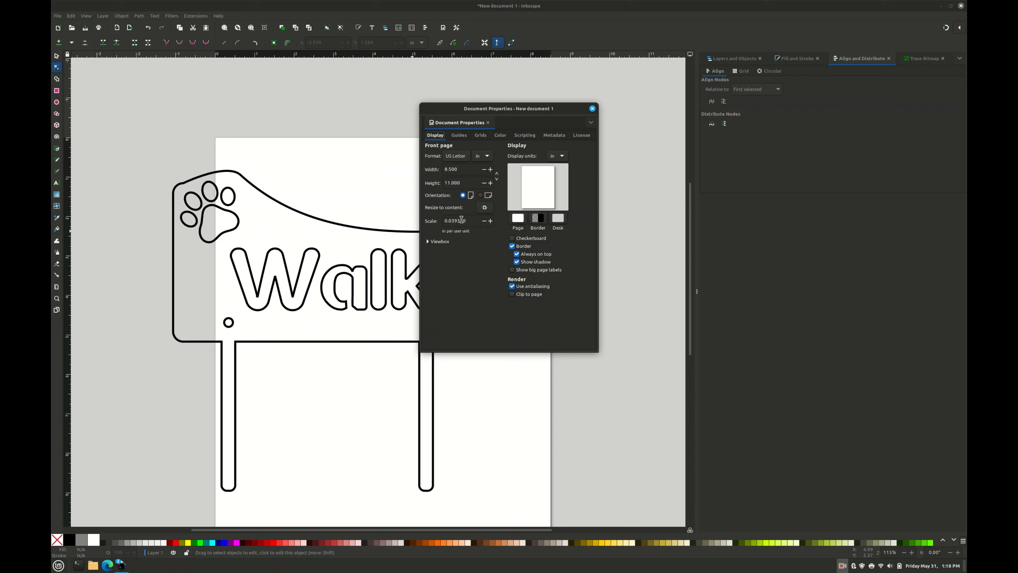
{"action": "left_click", "coordinate": [484, 207]}
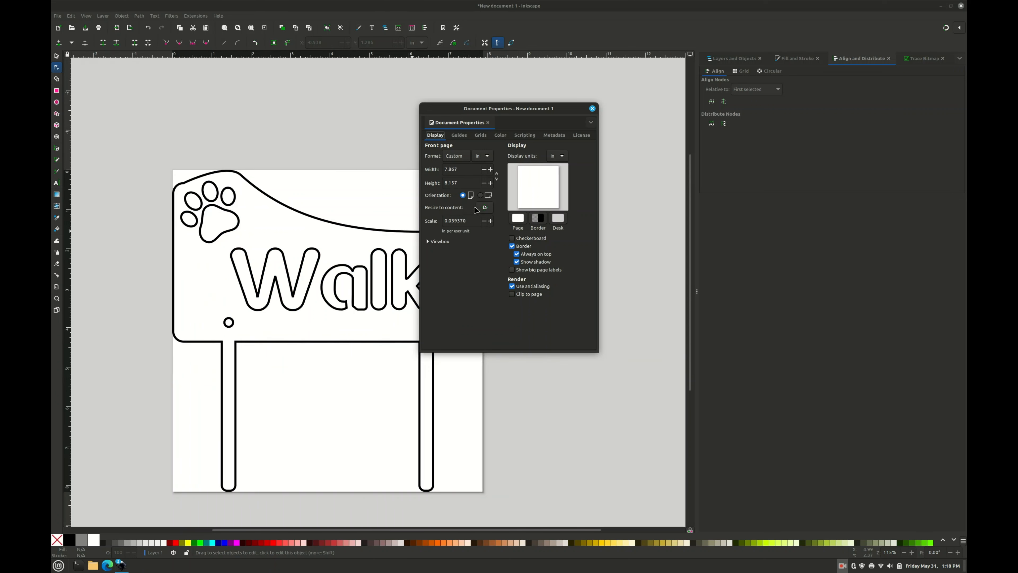
{"action": "left_click", "coordinate": [592, 108]}
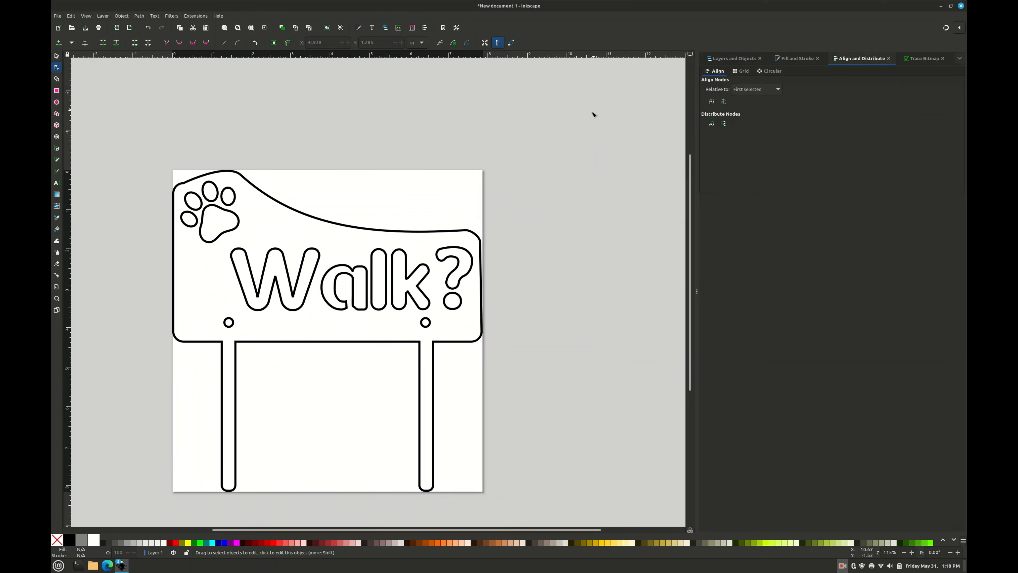
{"action": "mouse_move", "coordinate": [573, 119]}
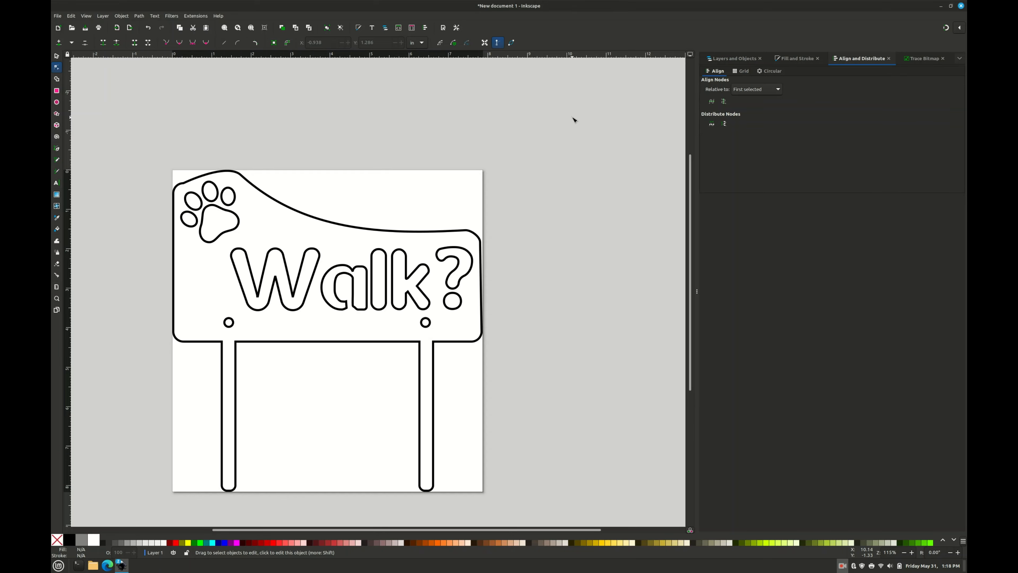